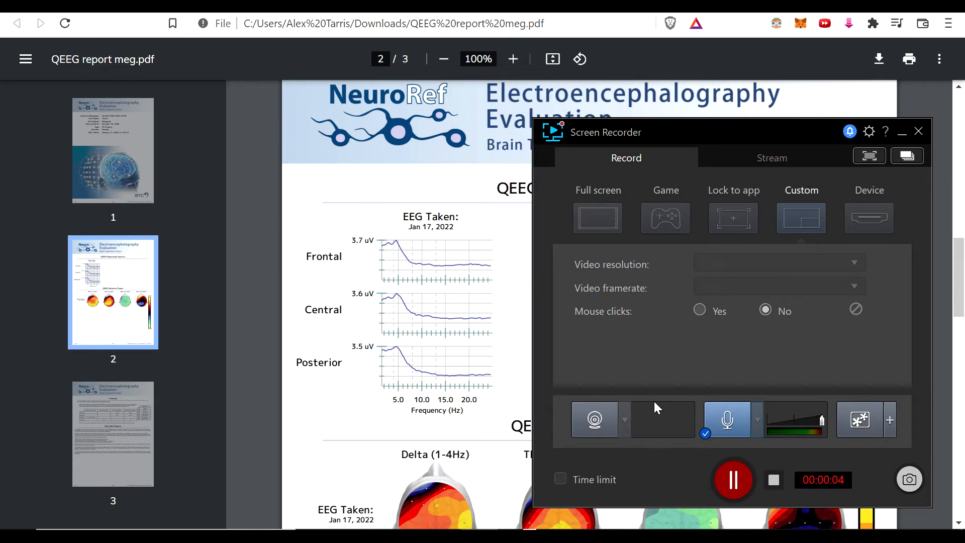
- Scroll page 2 until the Relative Power head maps for Delta, Theta, Alpha and Beta are fully visible
left_click(919, 131)
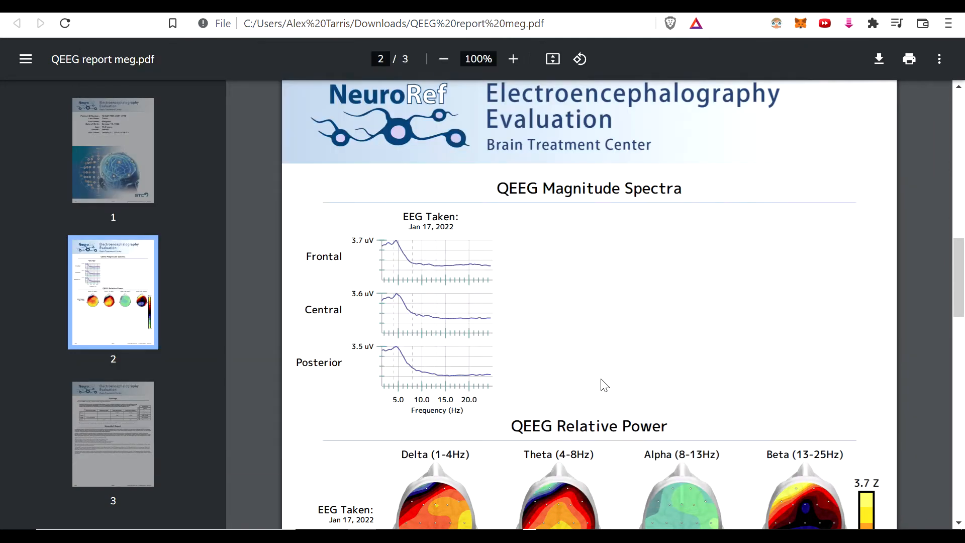
mouse_move(533, 314)
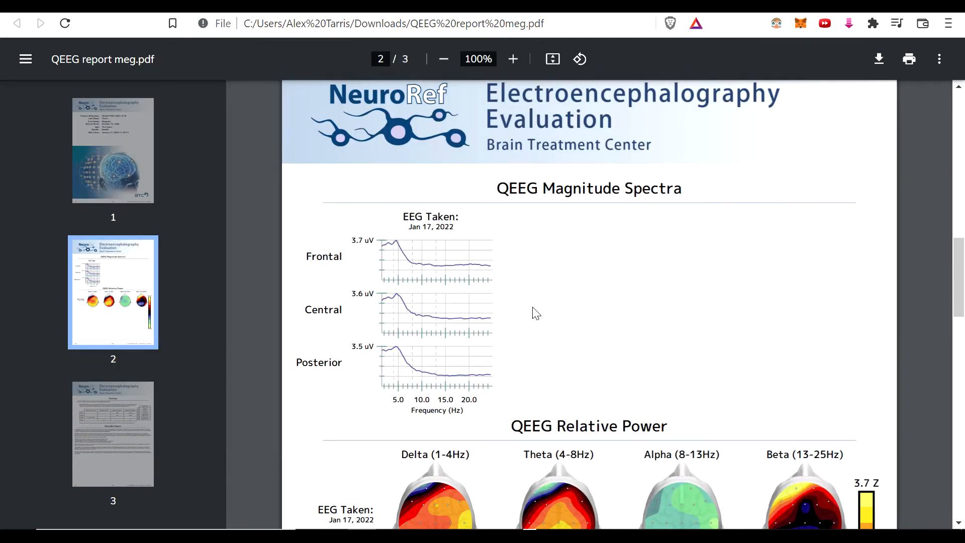
mouse_move(554, 313)
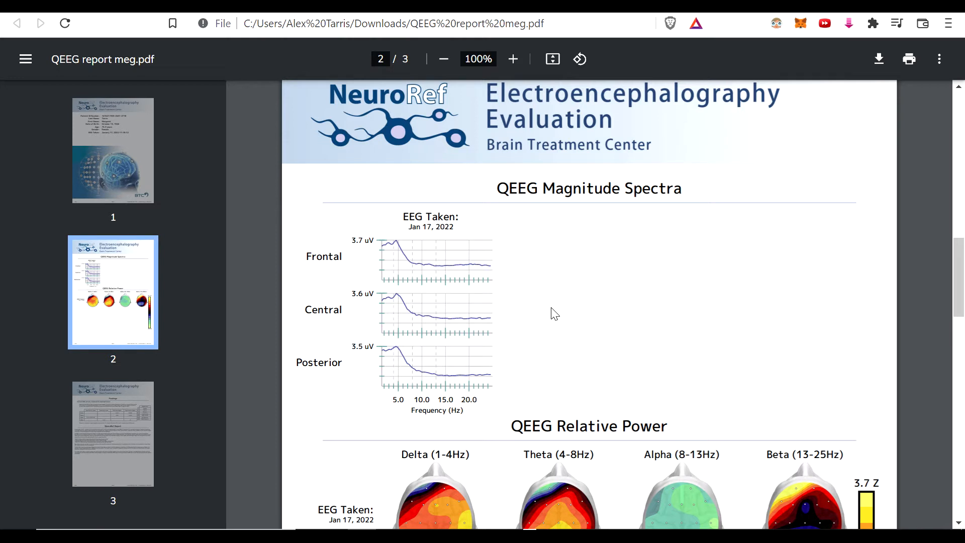
mouse_move(541, 307)
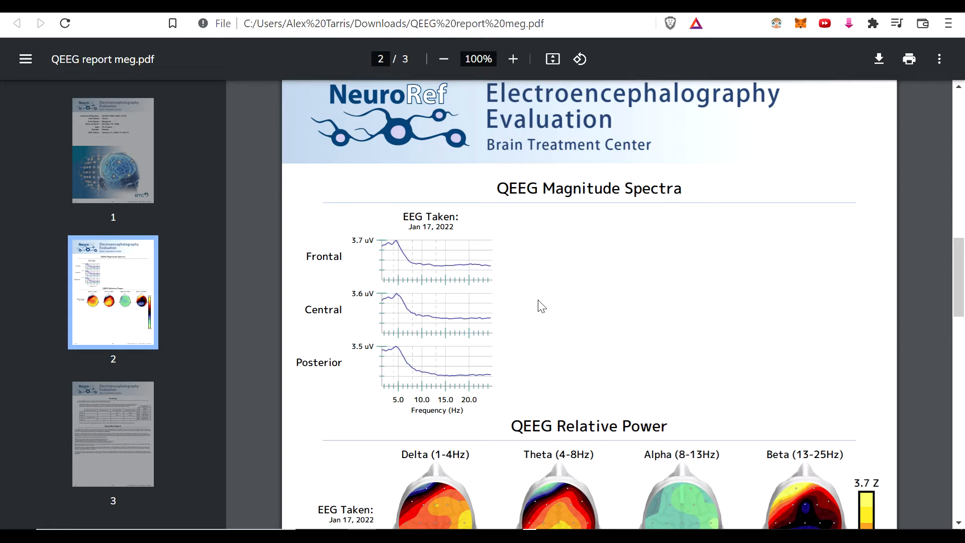
mouse_move(543, 296)
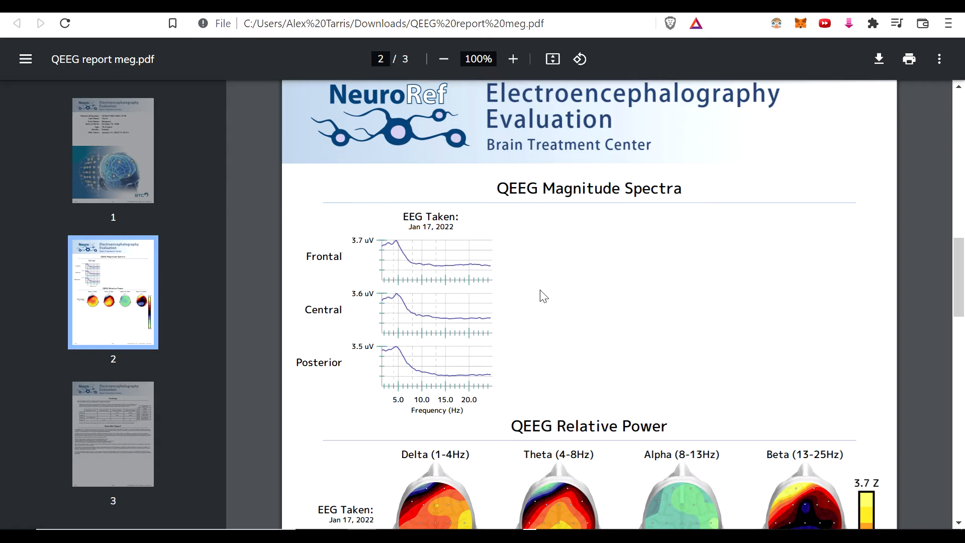
scroll("down", 3)
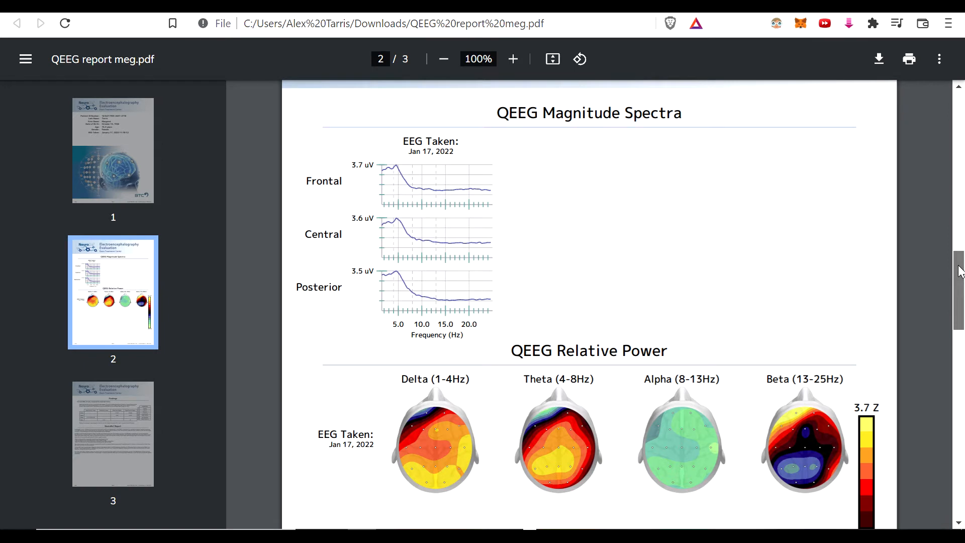
scroll("up", 3)
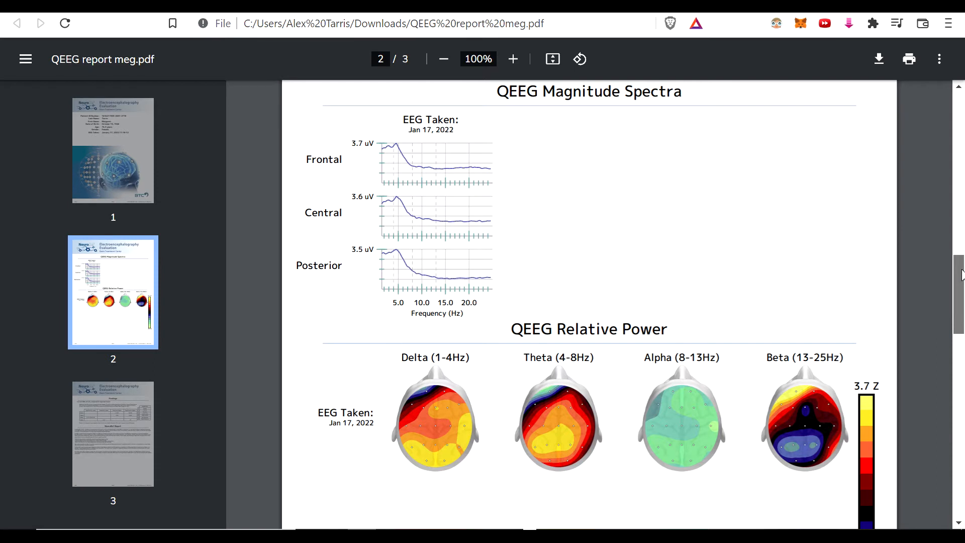
scroll("down", 3)
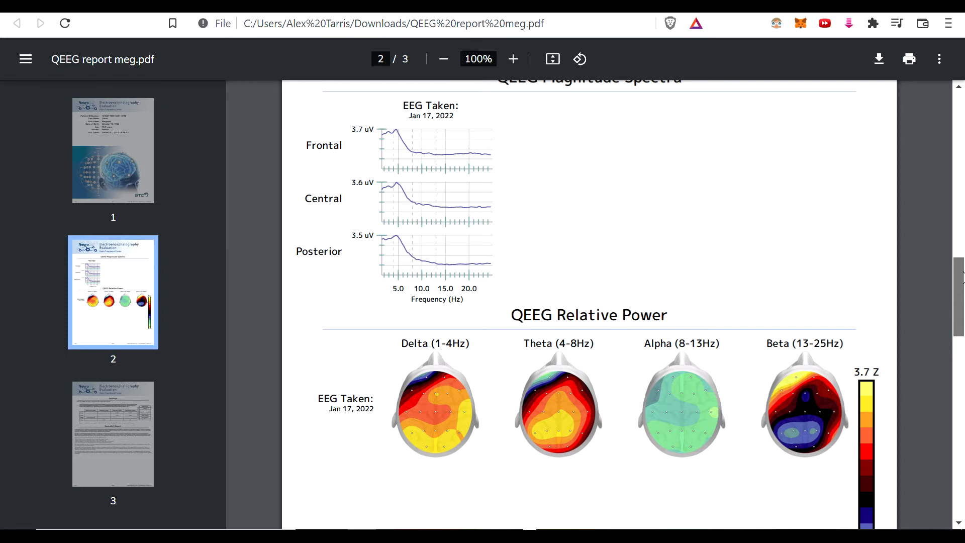
scroll("down", 3)
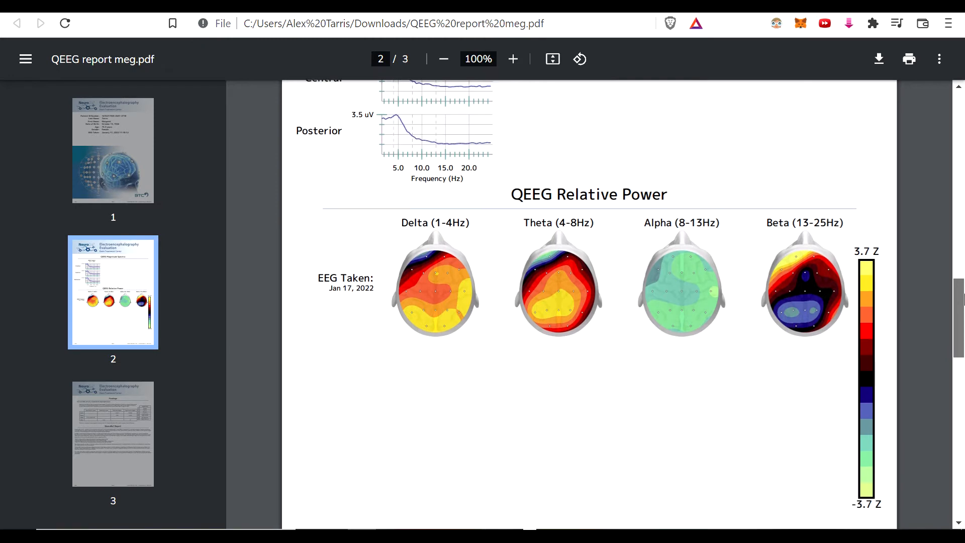
mouse_move(399, 302)
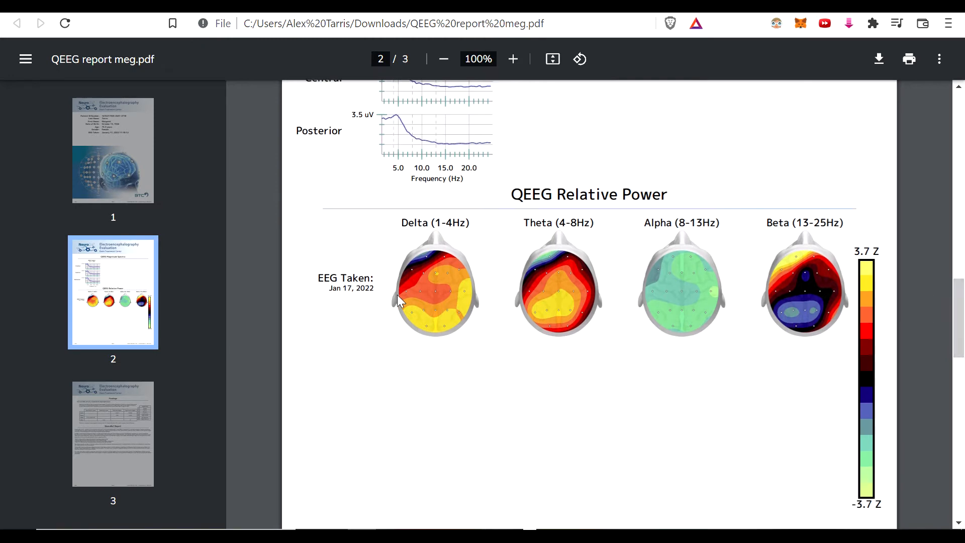
mouse_move(409, 348)
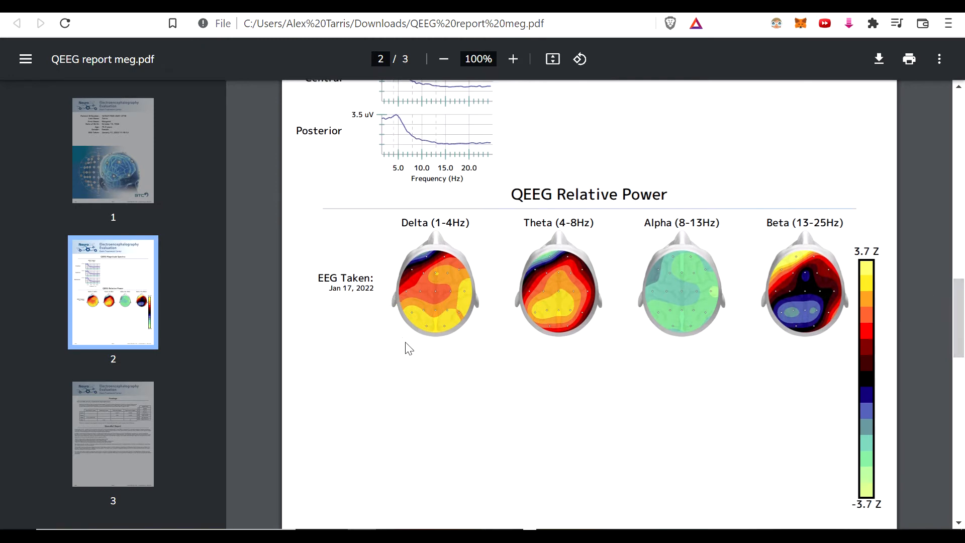
mouse_move(446, 308)
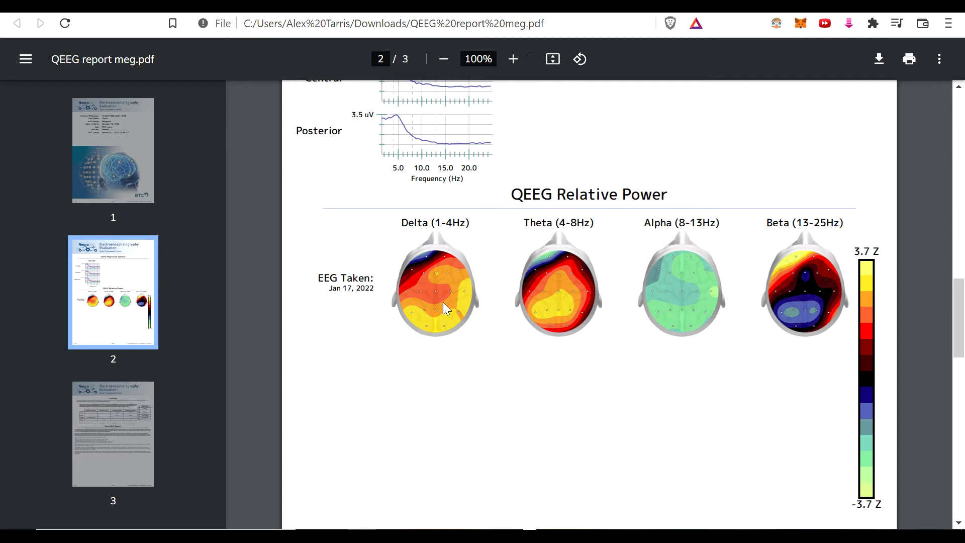
mouse_move(449, 300)
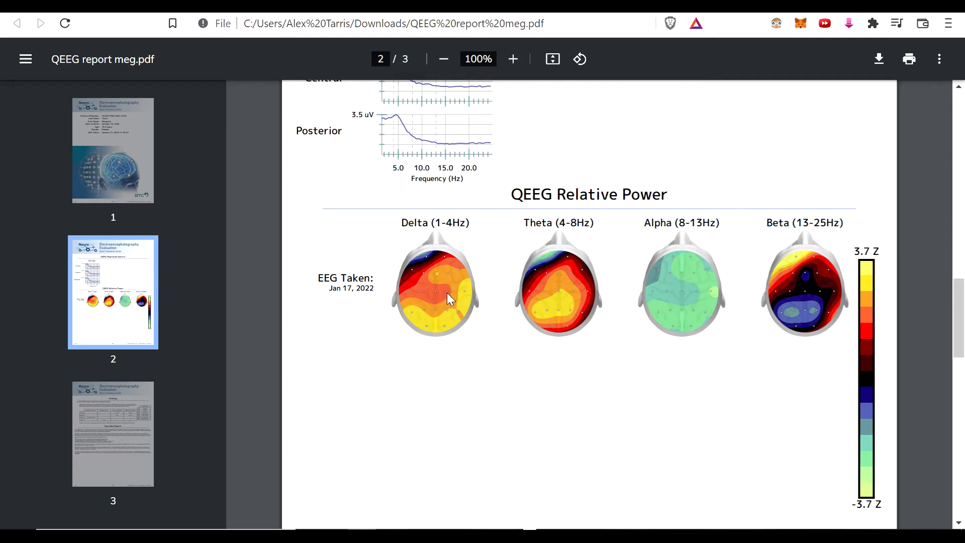
mouse_move(458, 299)
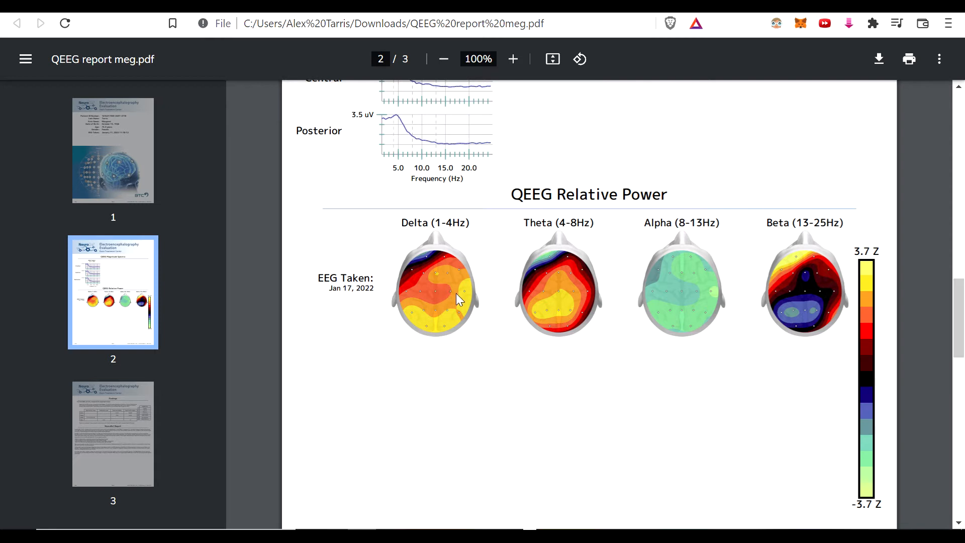
mouse_move(585, 276)
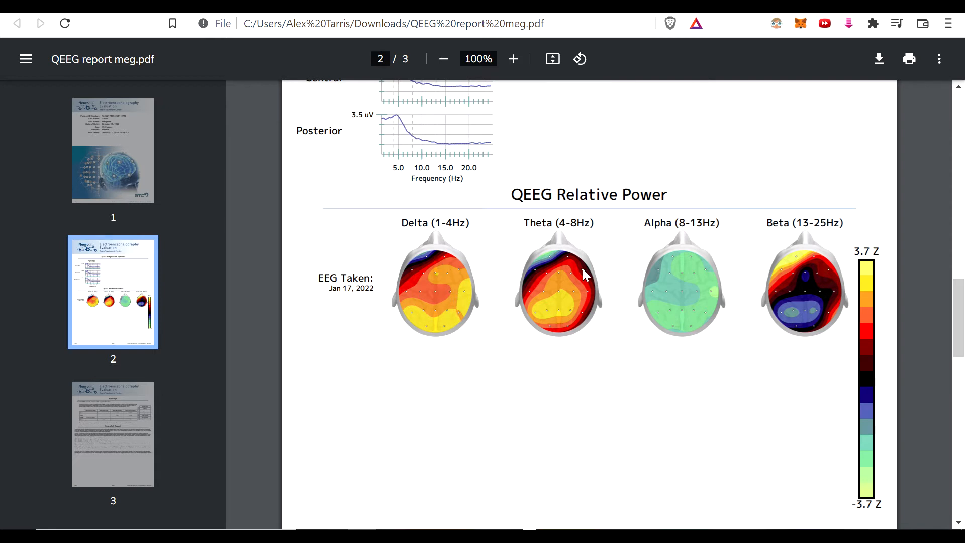
mouse_move(516, 313)
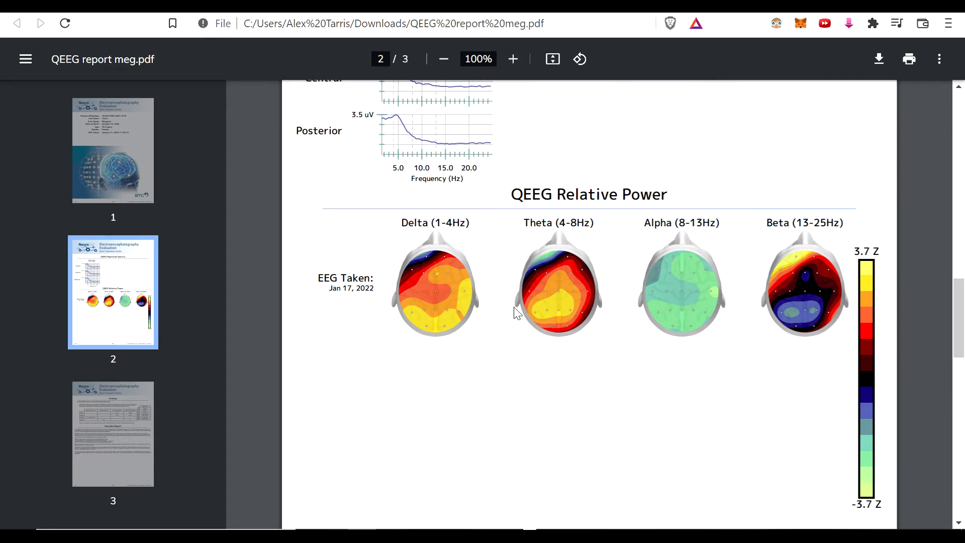
mouse_move(898, 352)
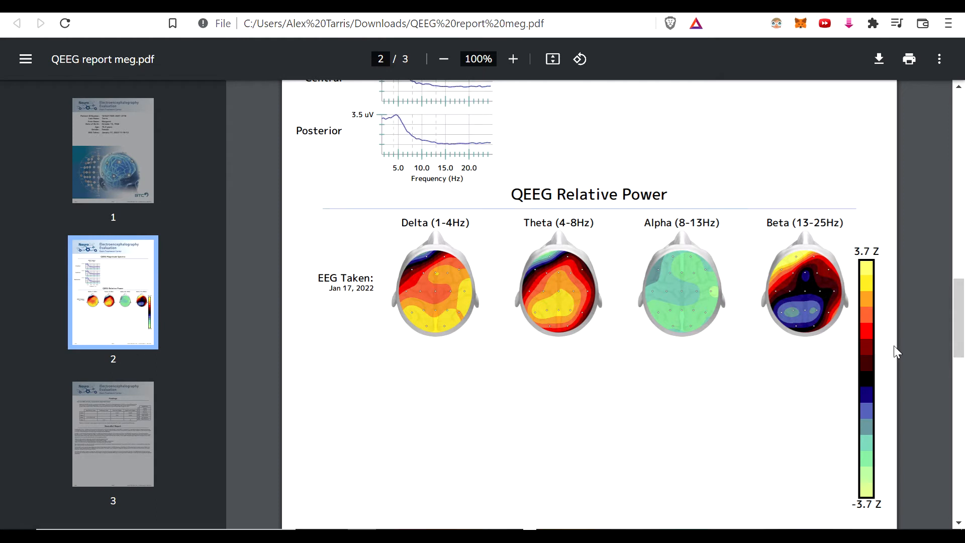
mouse_move(875, 273)
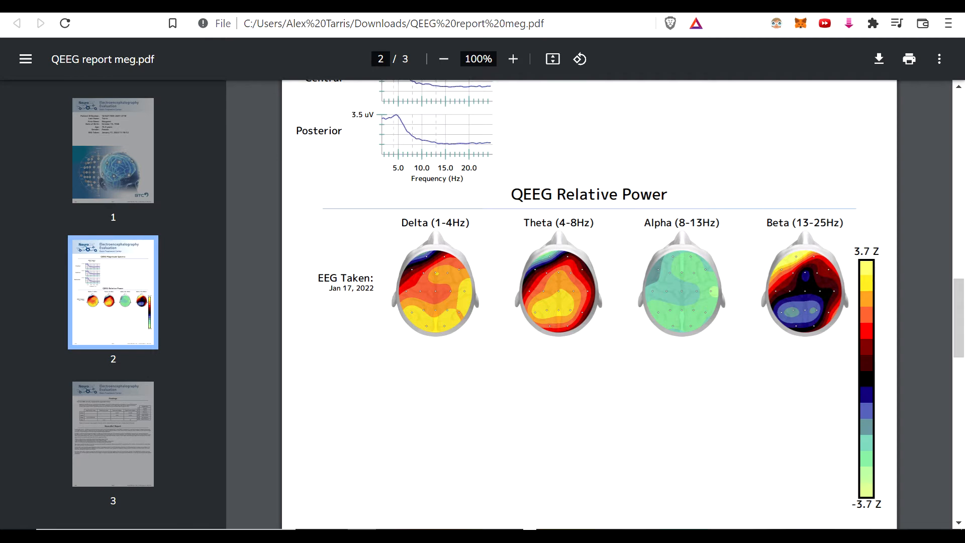
mouse_move(868, 277)
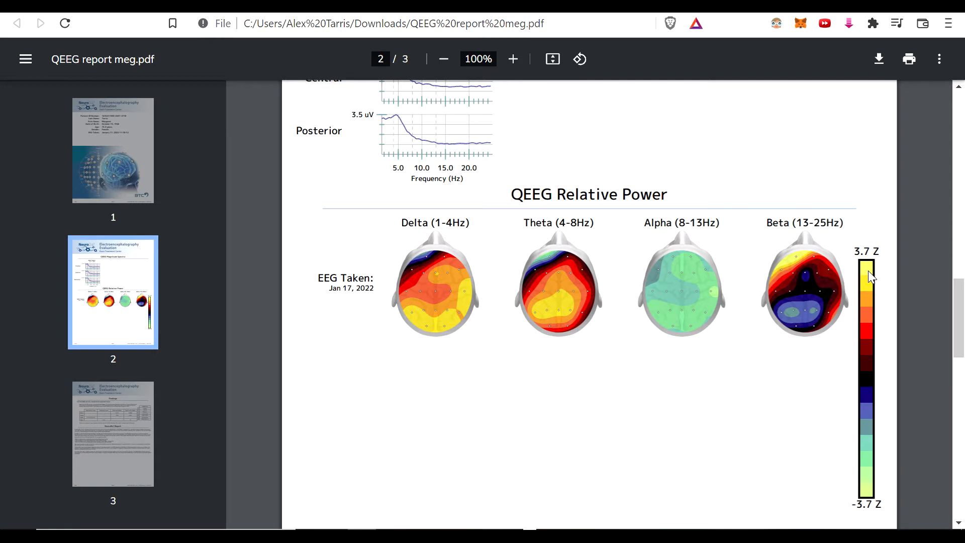
mouse_move(453, 279)
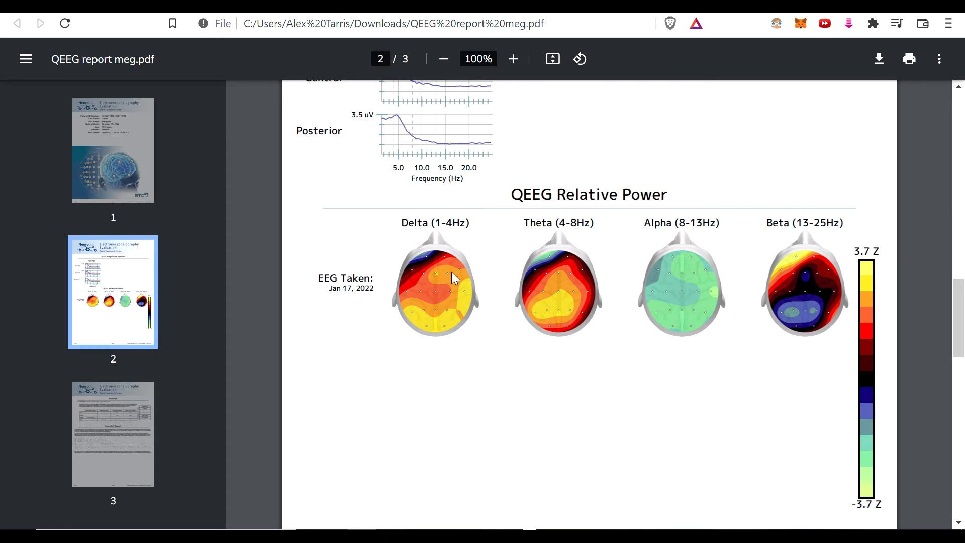
mouse_move(568, 290)
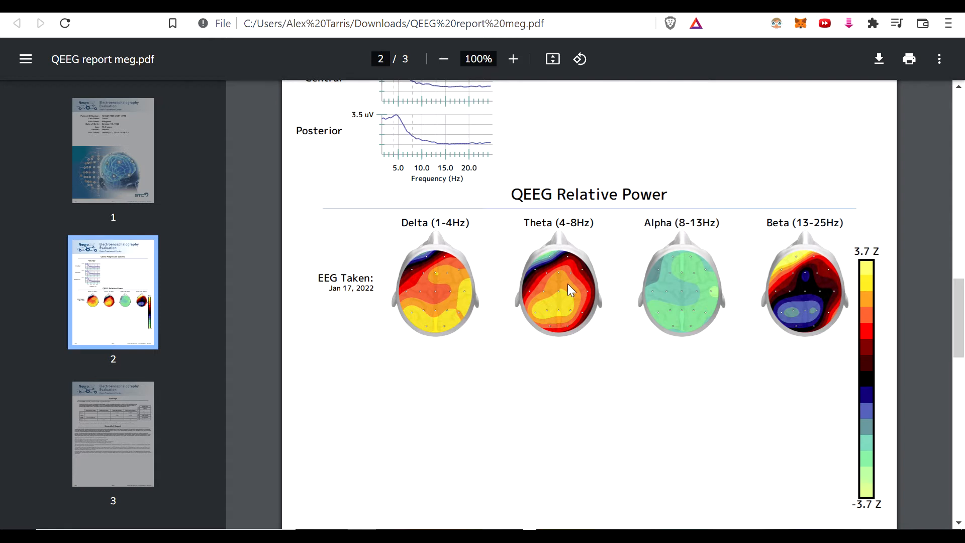
mouse_move(550, 276)
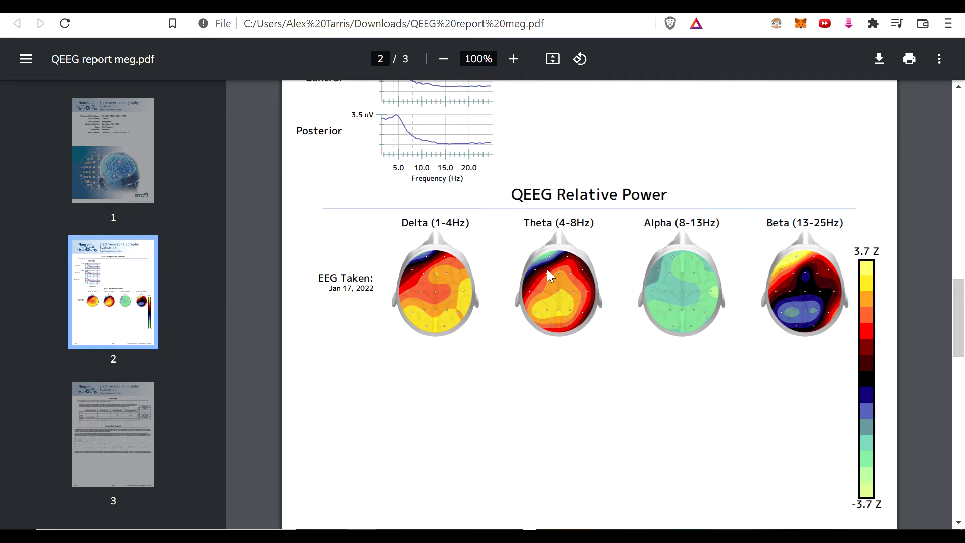
mouse_move(602, 270)
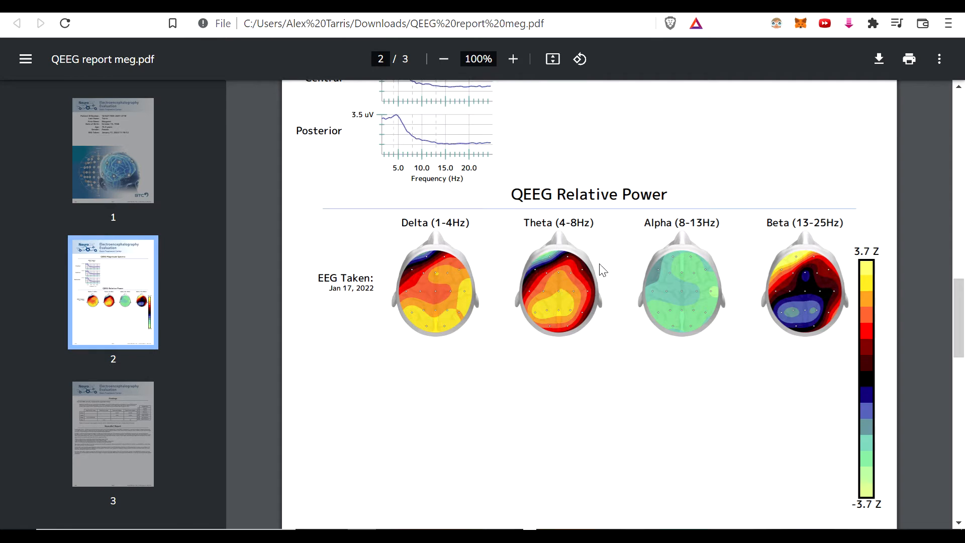
mouse_move(562, 307)
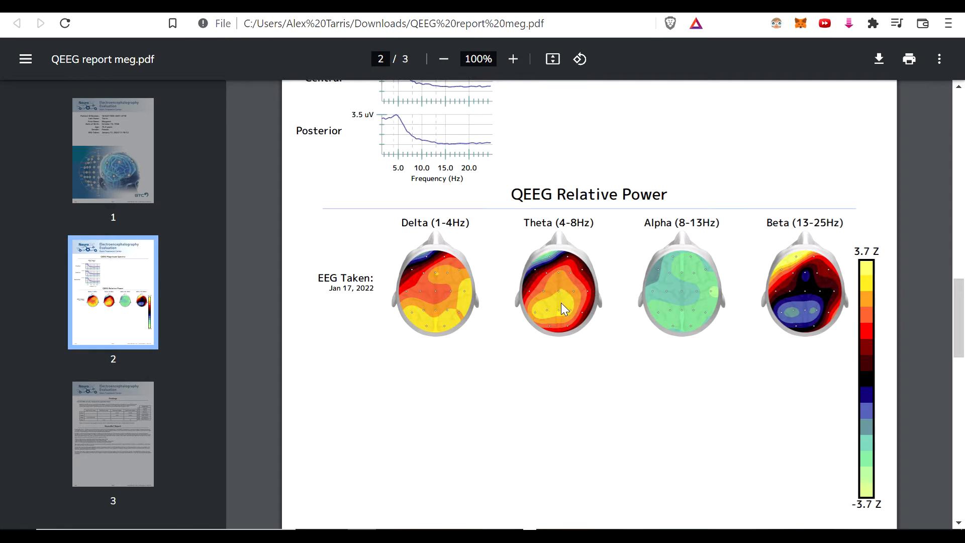
mouse_move(582, 264)
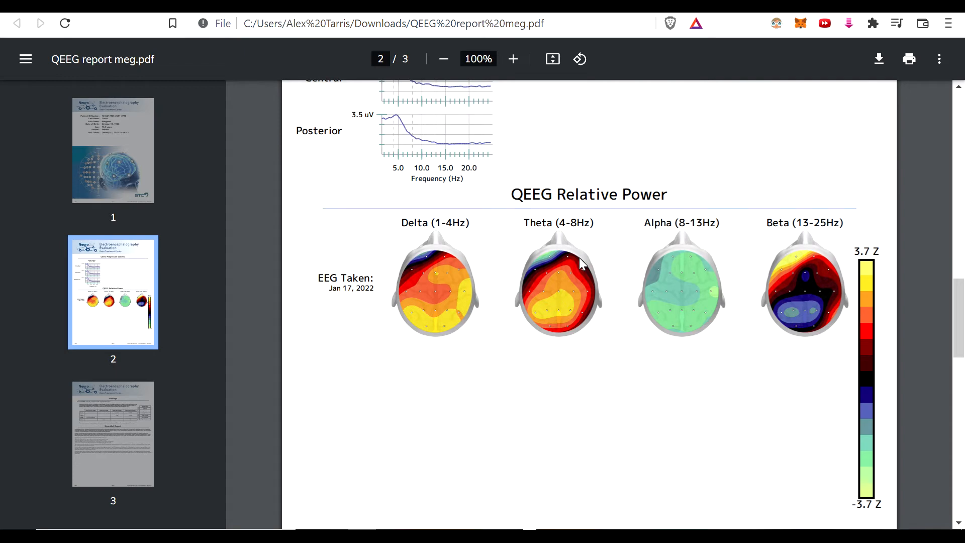
mouse_move(589, 330)
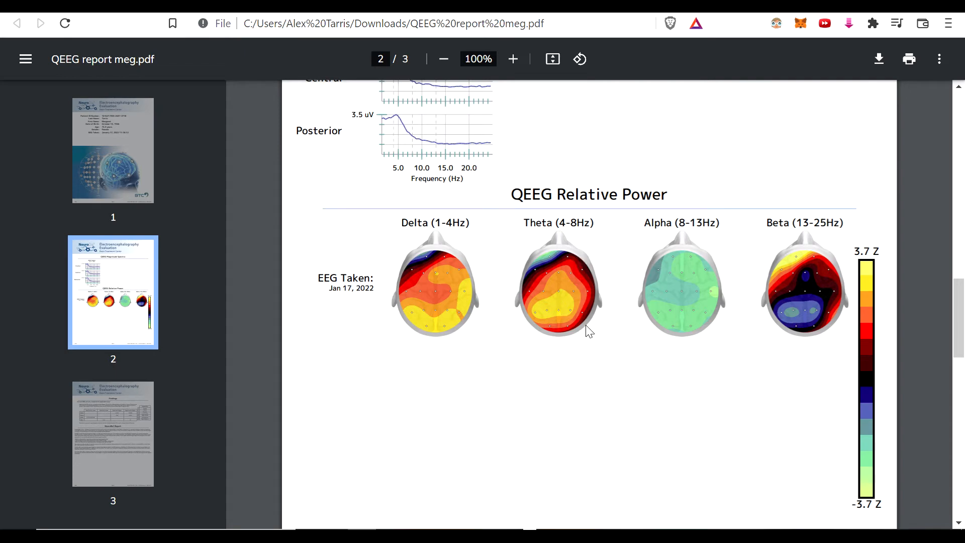
mouse_move(585, 312)
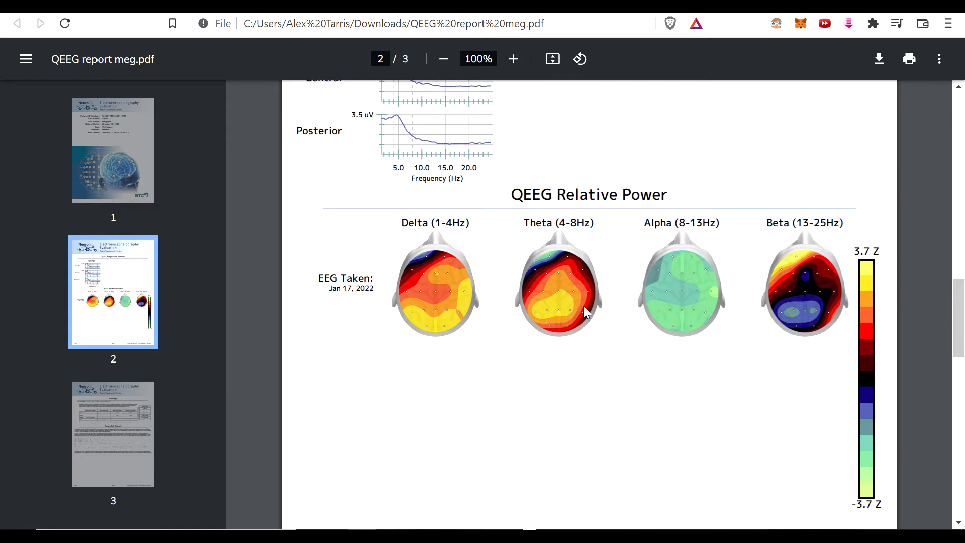
mouse_move(556, 291)
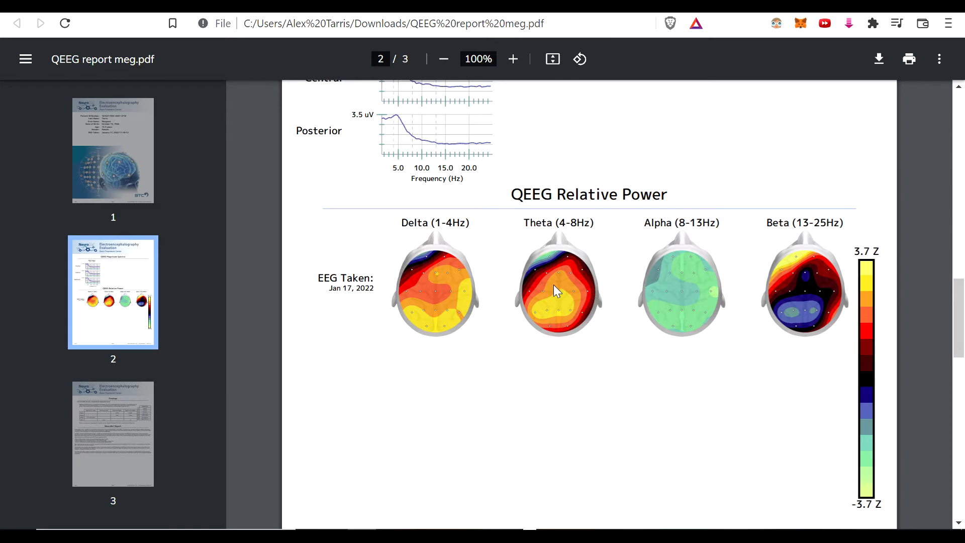
mouse_move(817, 345)
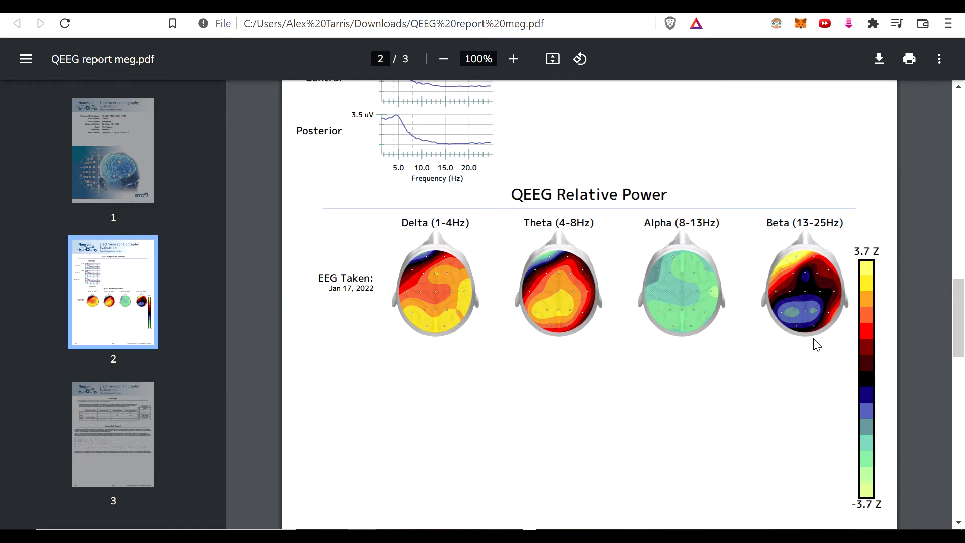
mouse_move(818, 325)
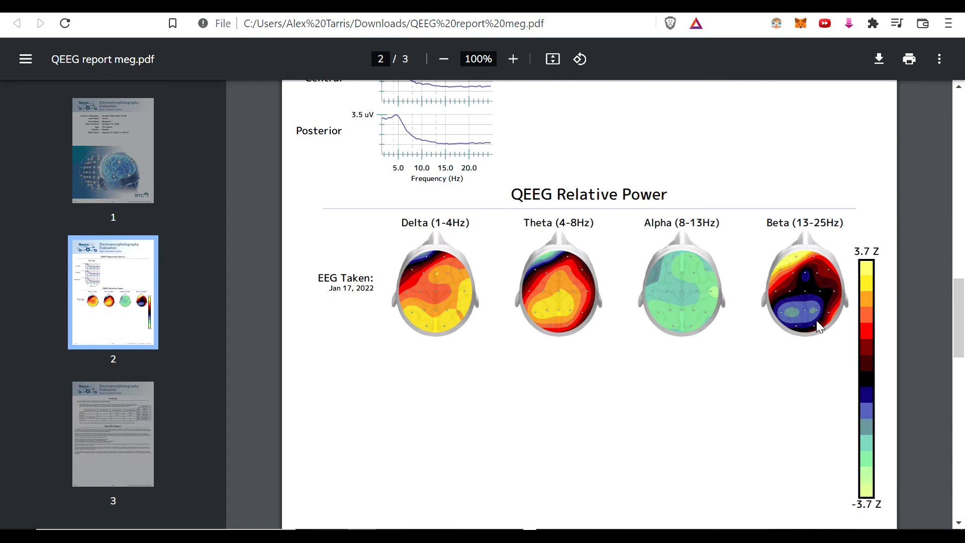
mouse_move(814, 294)
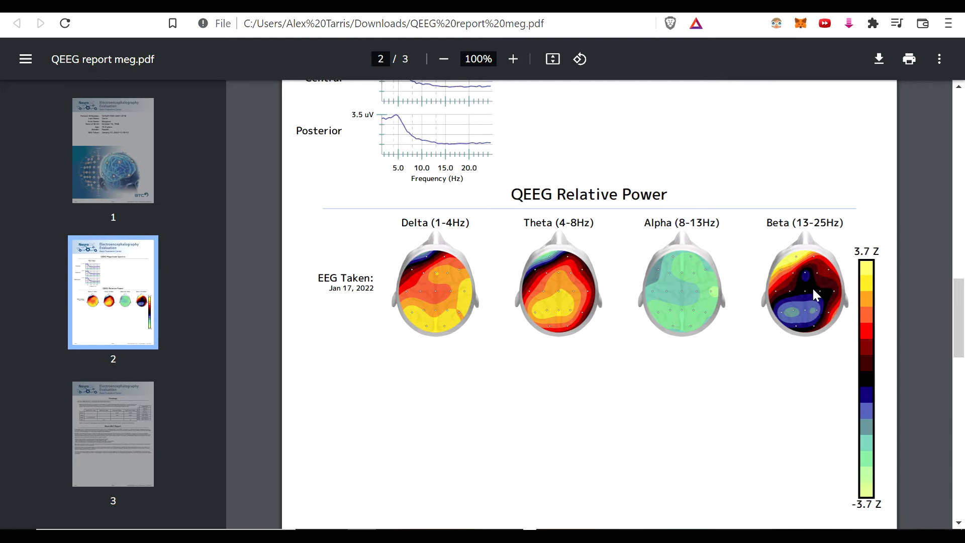
mouse_move(814, 294)
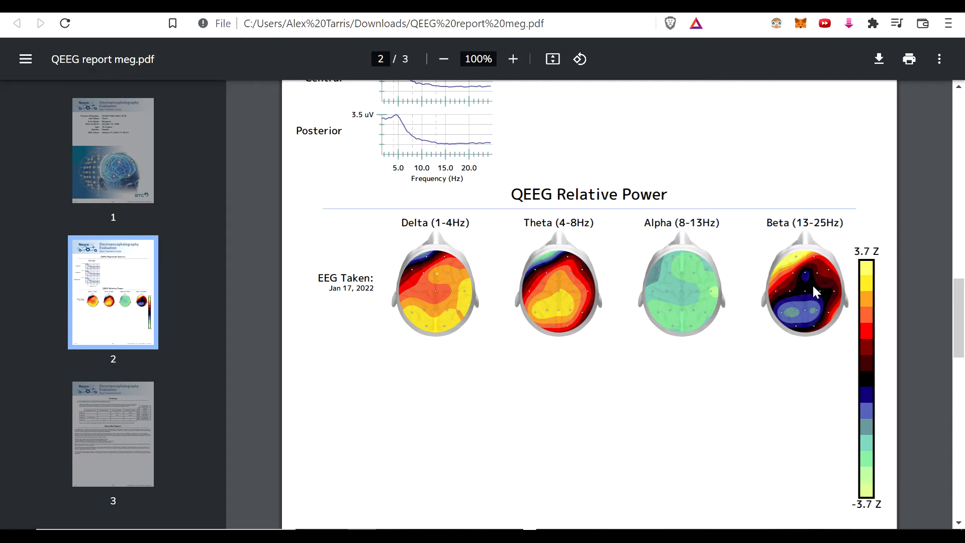
mouse_move(791, 260)
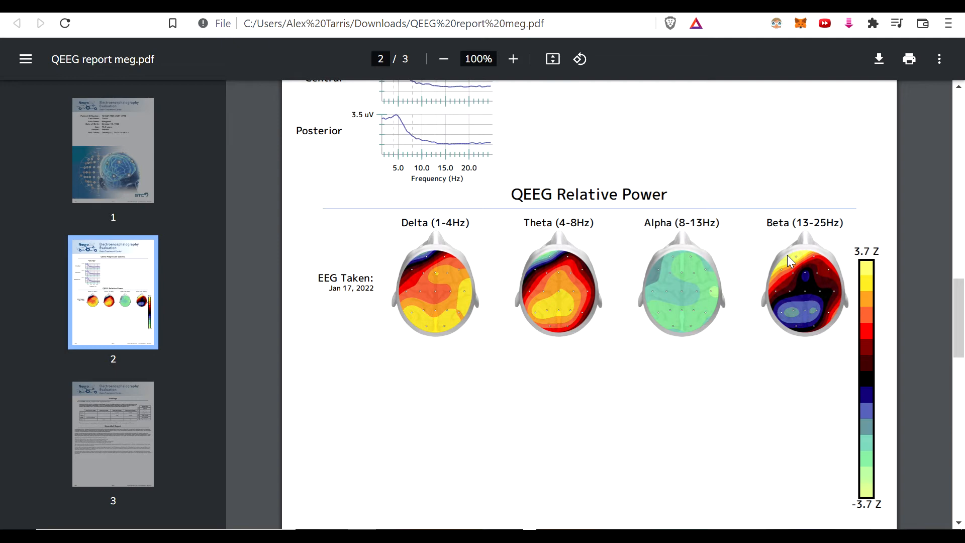
mouse_move(825, 260)
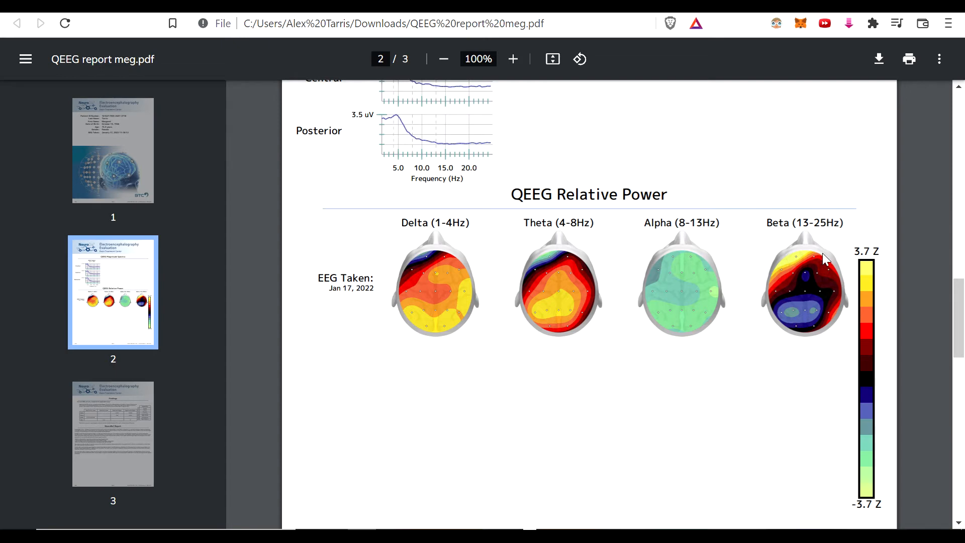
mouse_move(811, 263)
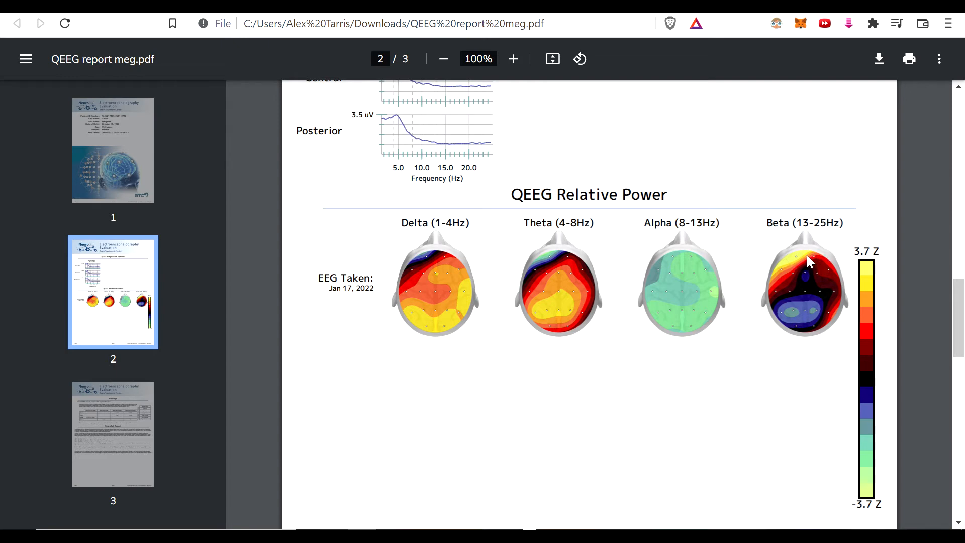
mouse_move(820, 266)
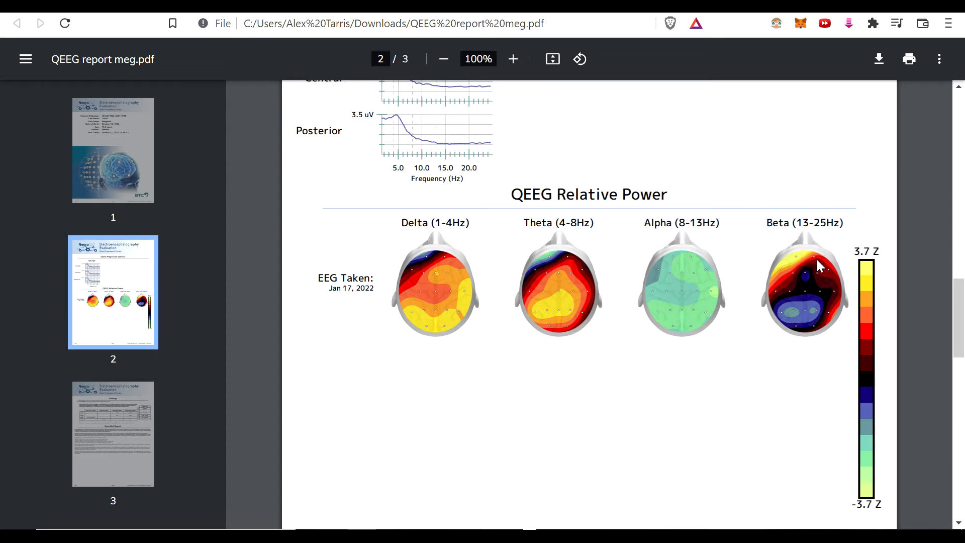
mouse_move(800, 255)
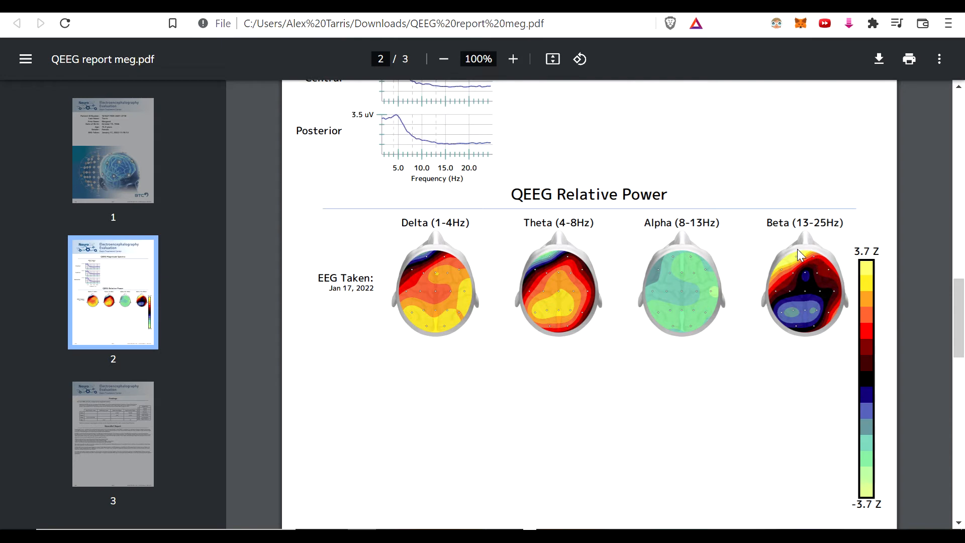
mouse_move(800, 264)
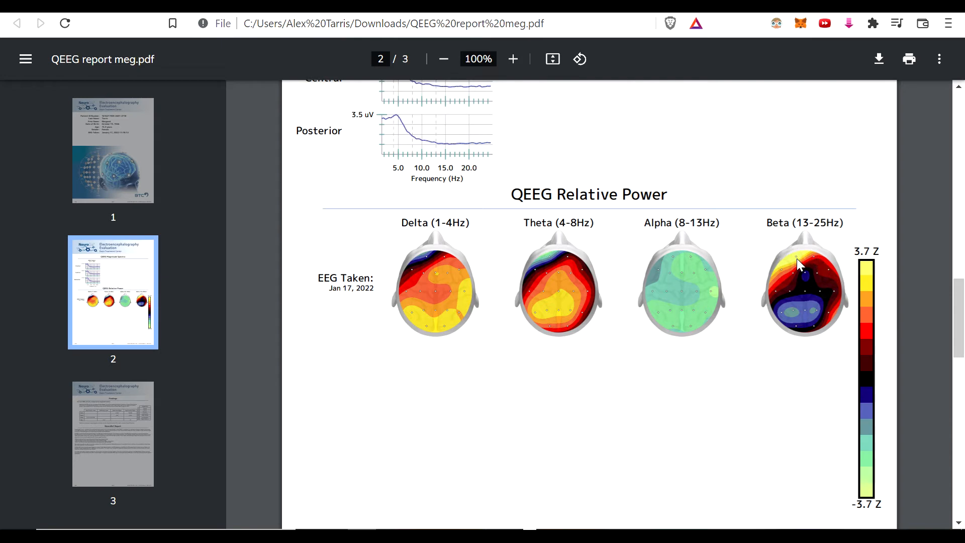
mouse_move(794, 265)
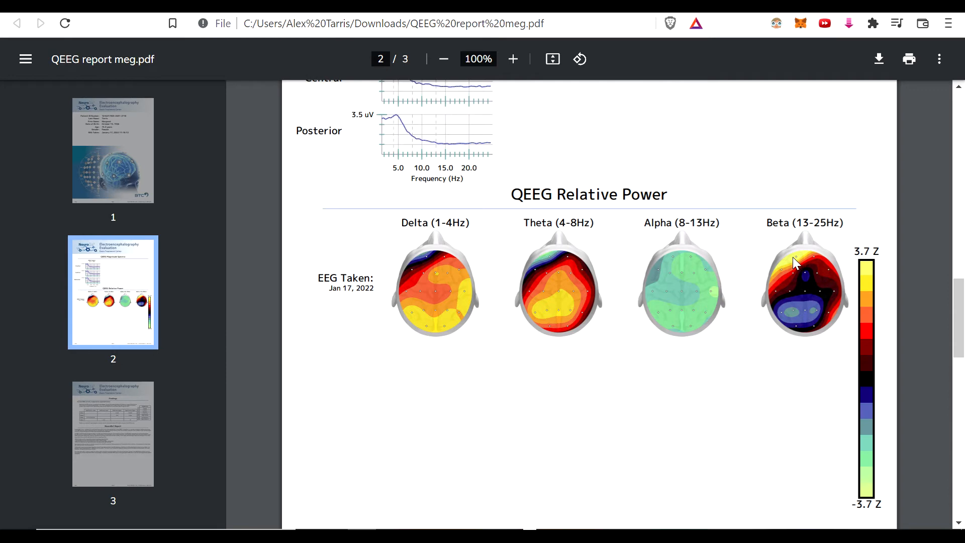
mouse_move(794, 258)
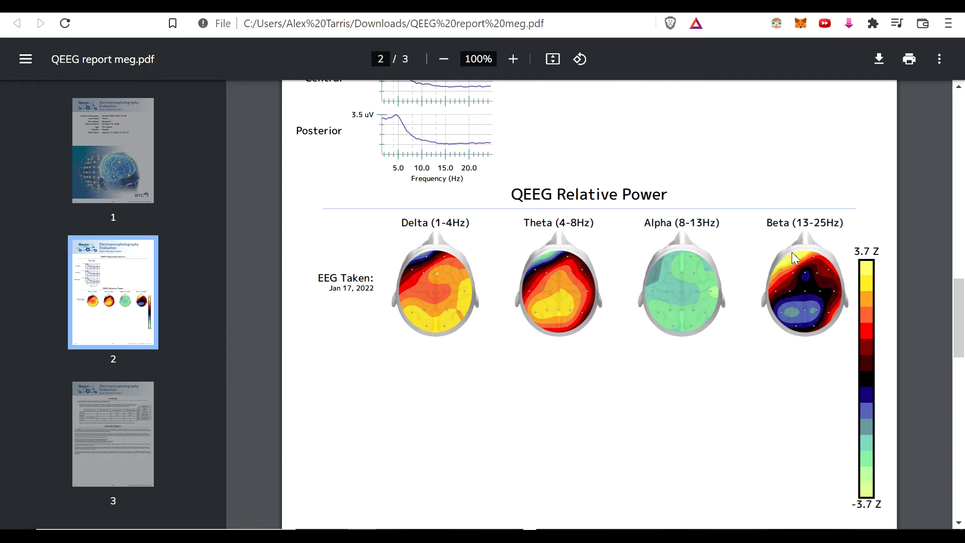
mouse_move(786, 251)
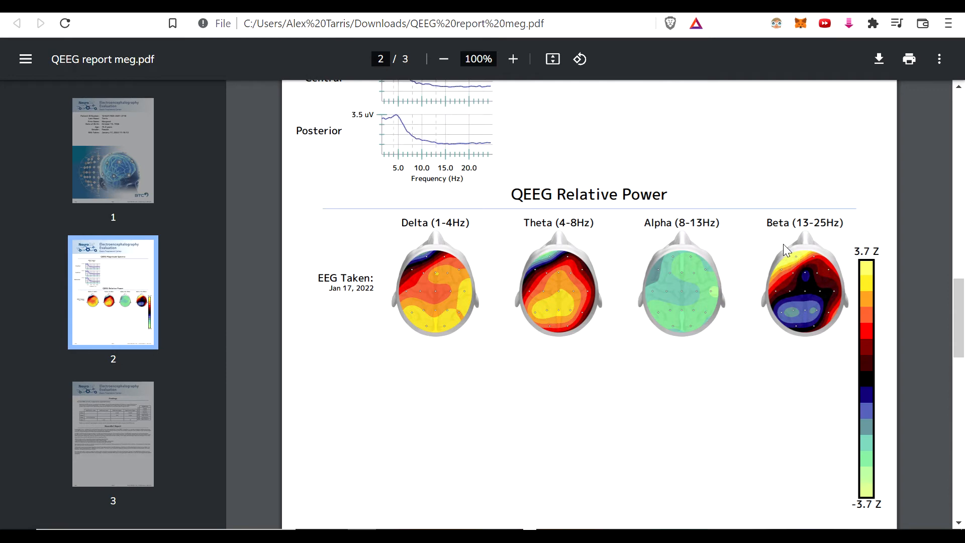
mouse_move(696, 281)
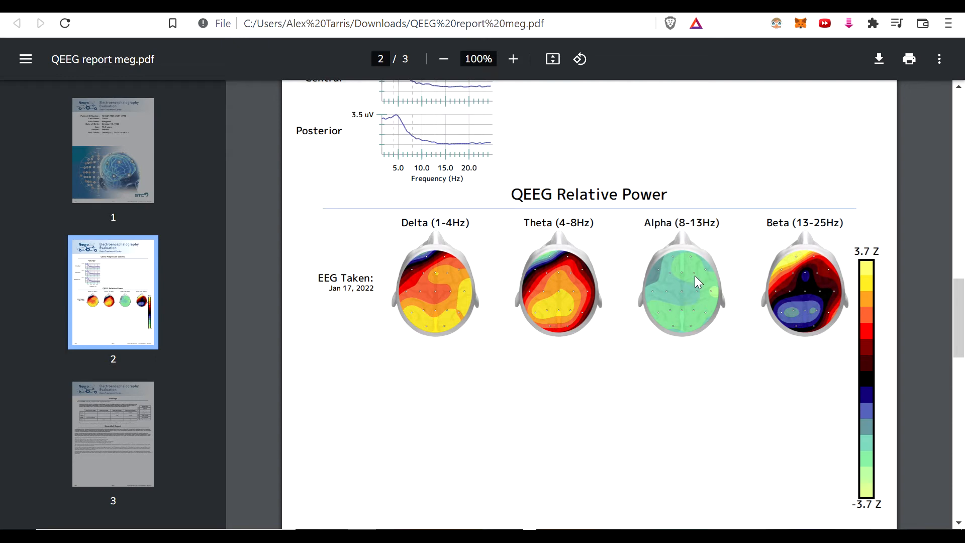
mouse_move(705, 298)
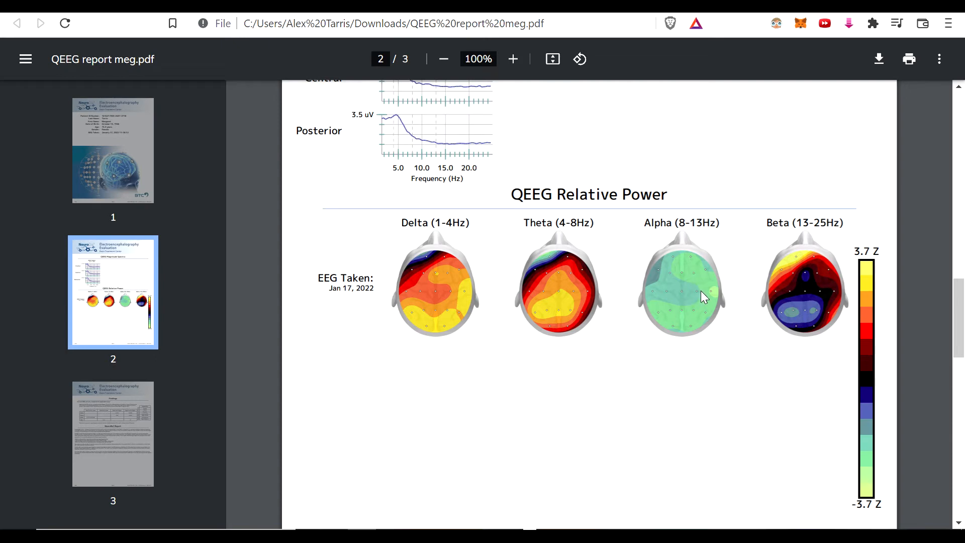
mouse_move(707, 288)
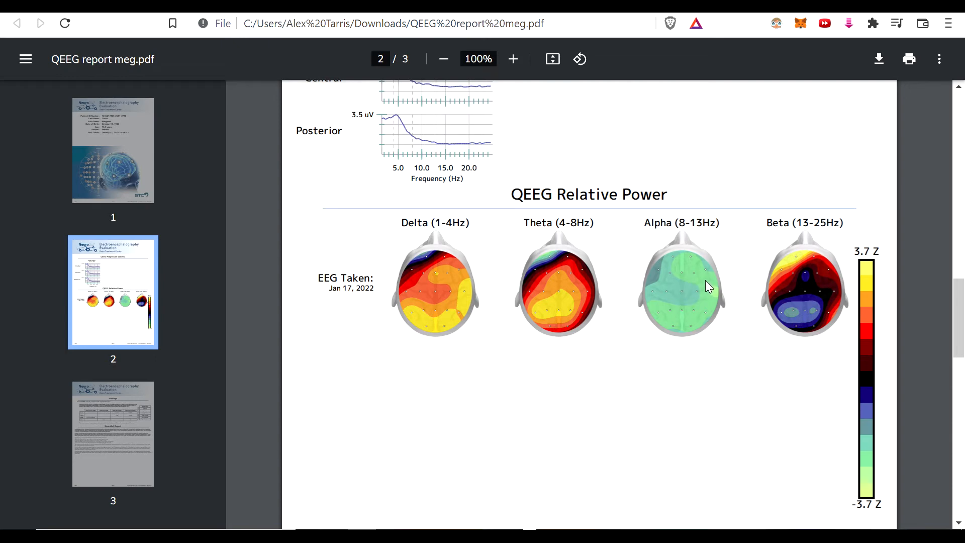
mouse_move(696, 313)
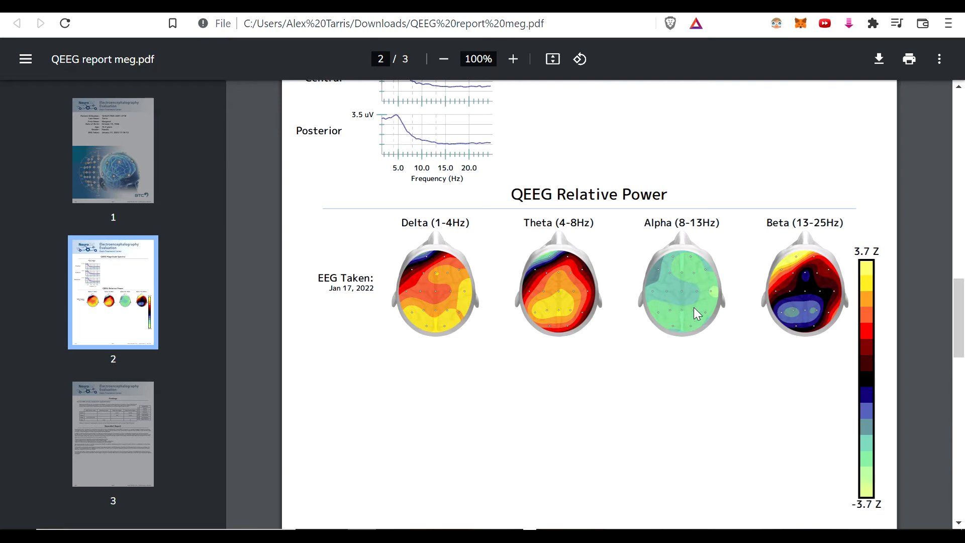
mouse_move(682, 333)
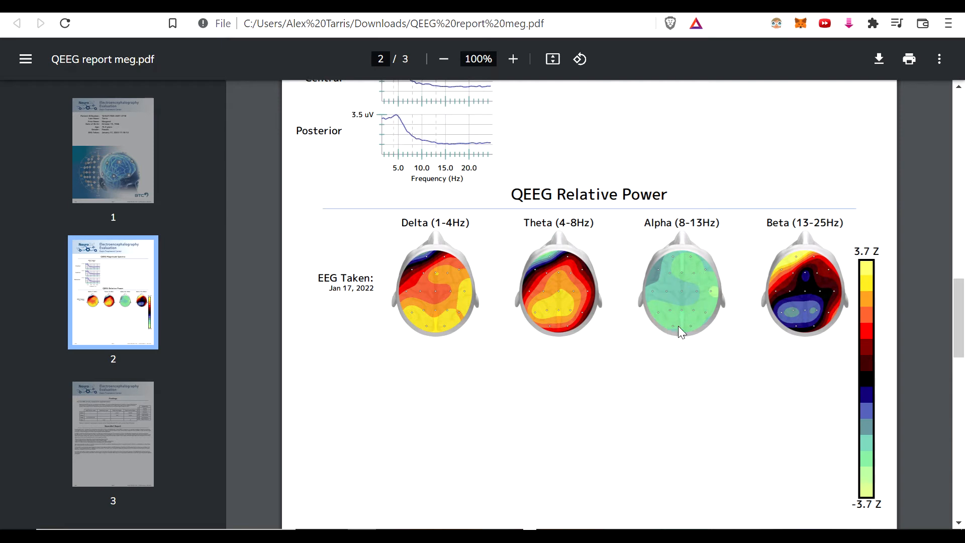
mouse_move(694, 293)
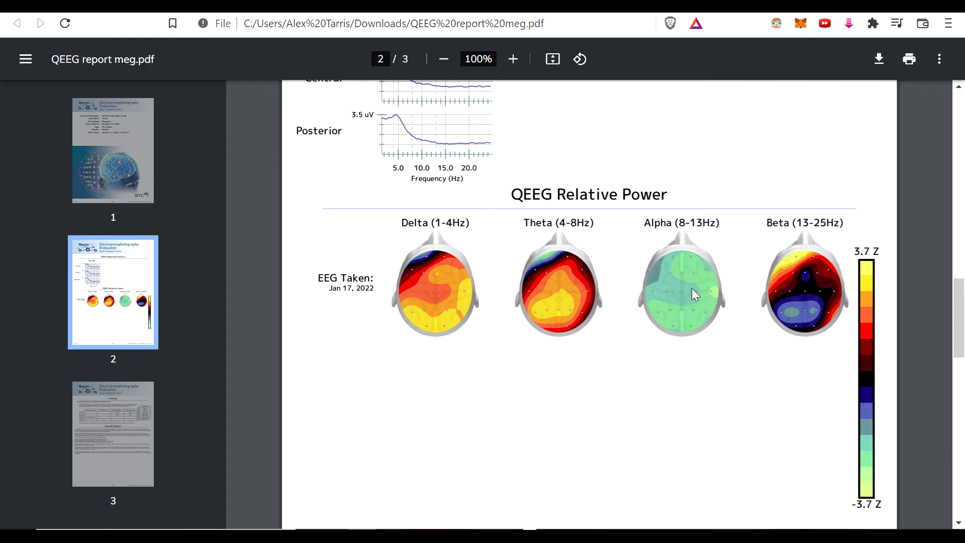
mouse_move(705, 289)
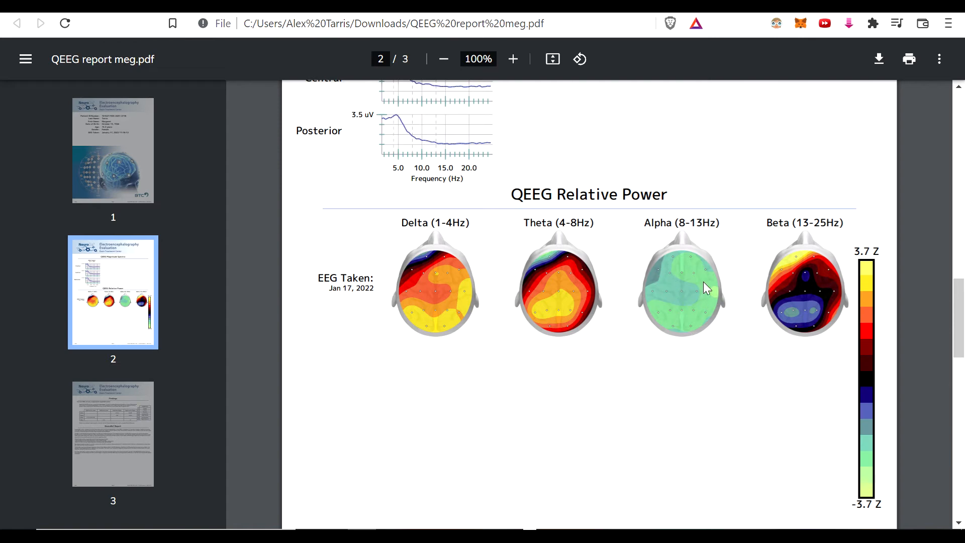
mouse_move(722, 319)
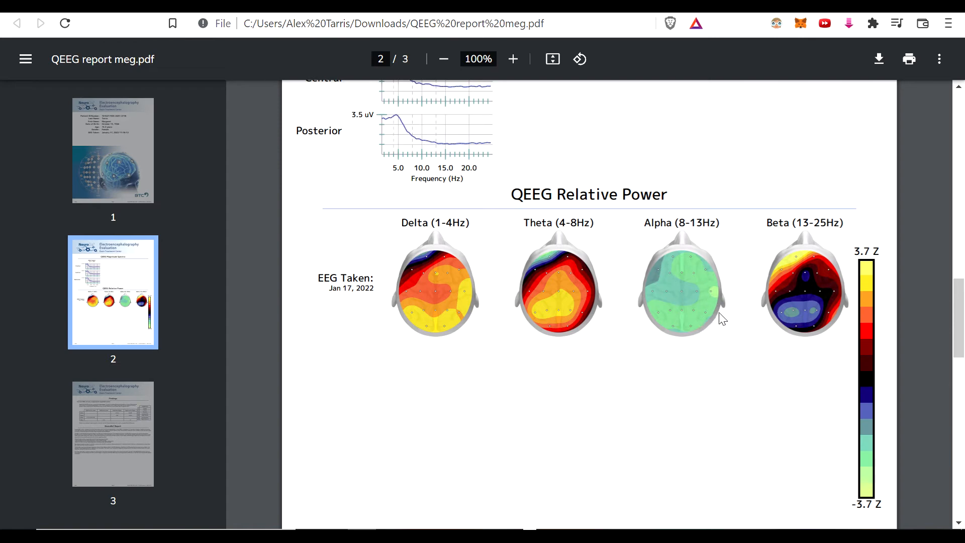
mouse_move(708, 376)
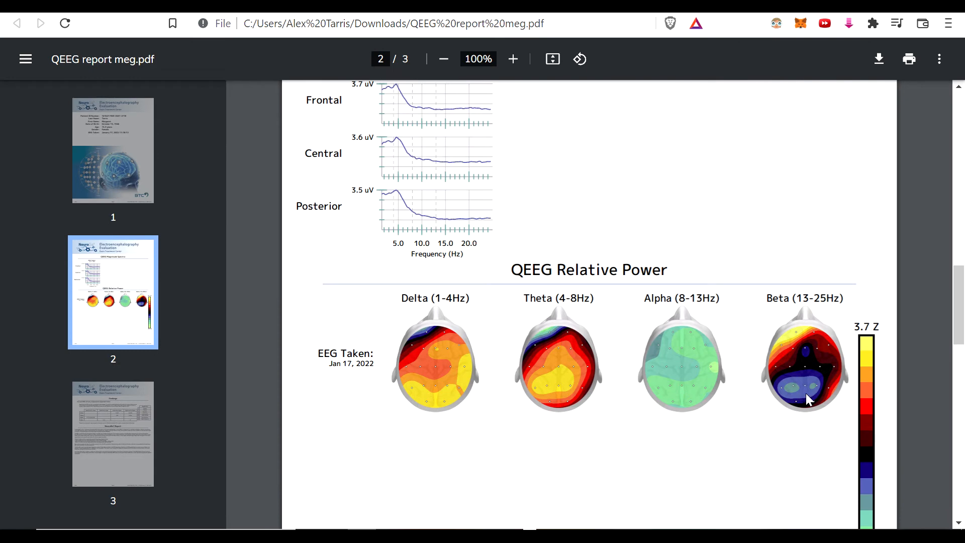
mouse_move(517, 309)
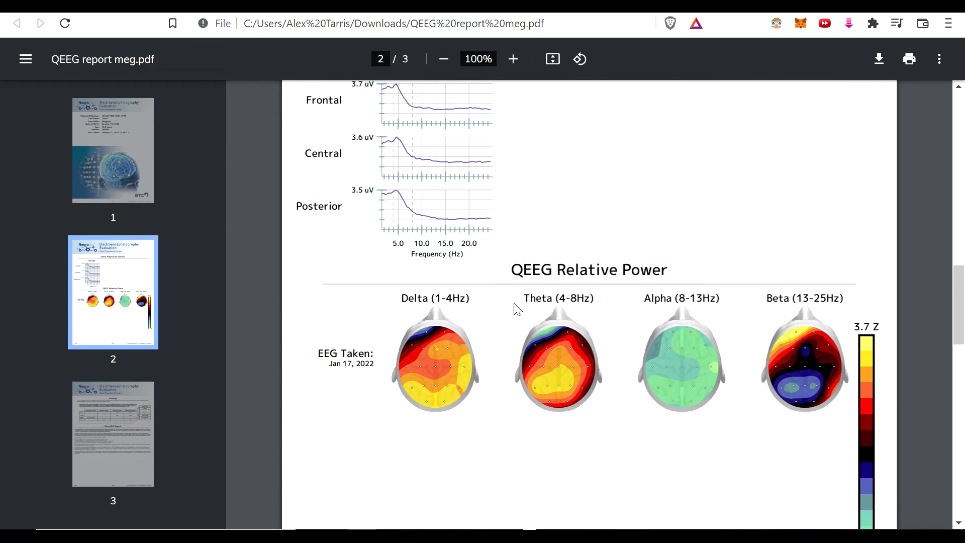
mouse_move(516, 321)
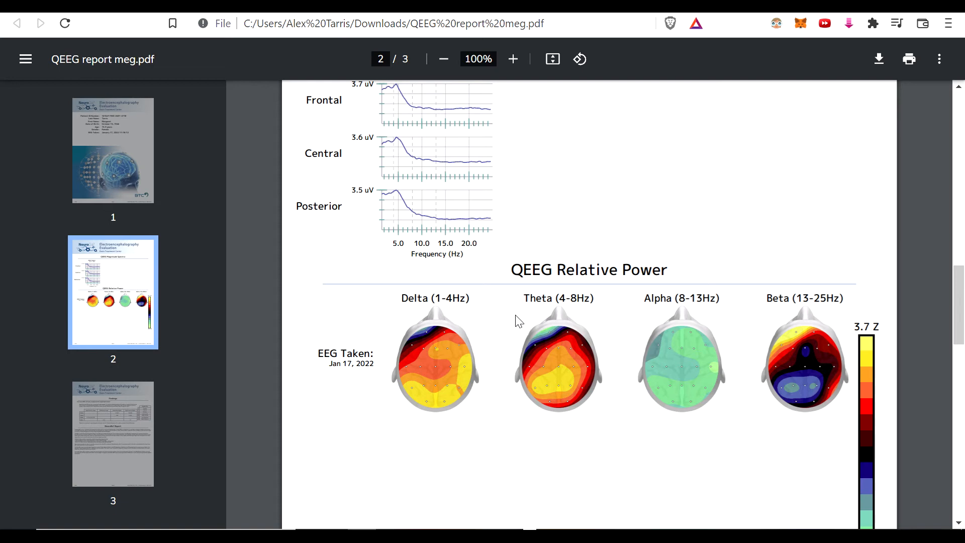
mouse_move(706, 407)
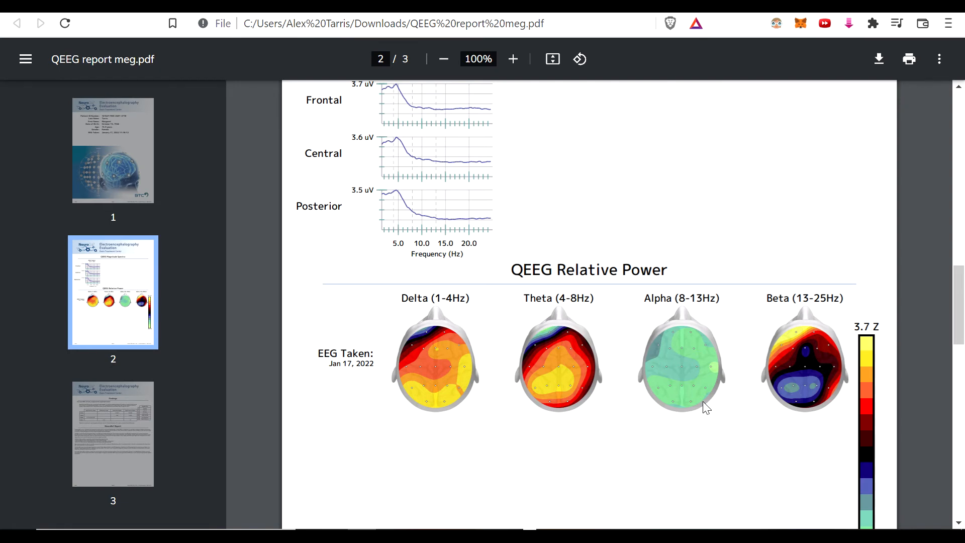
- Scroll to the top of page 2 showing the NeuroRef header and Magnitude Spectra charts
scroll("up", 3)
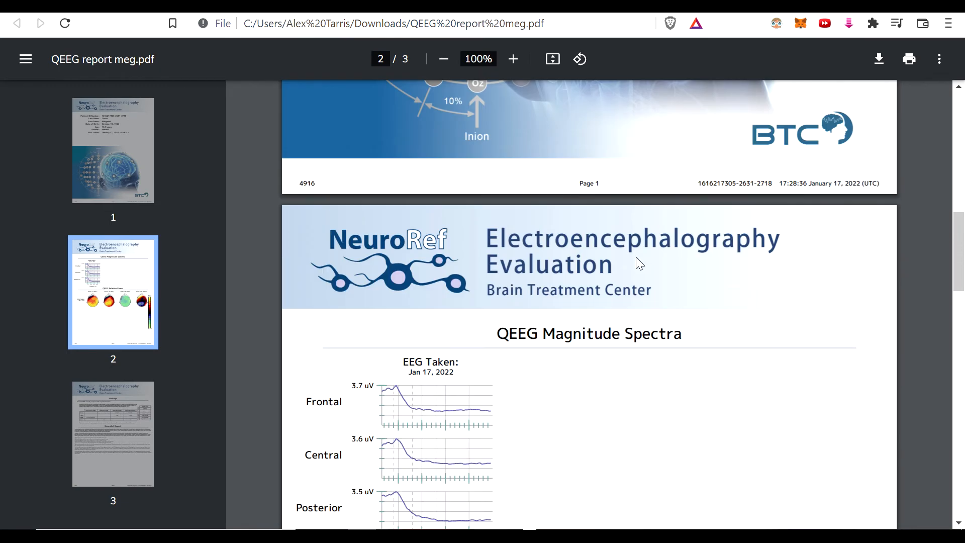
scroll("down", 3)
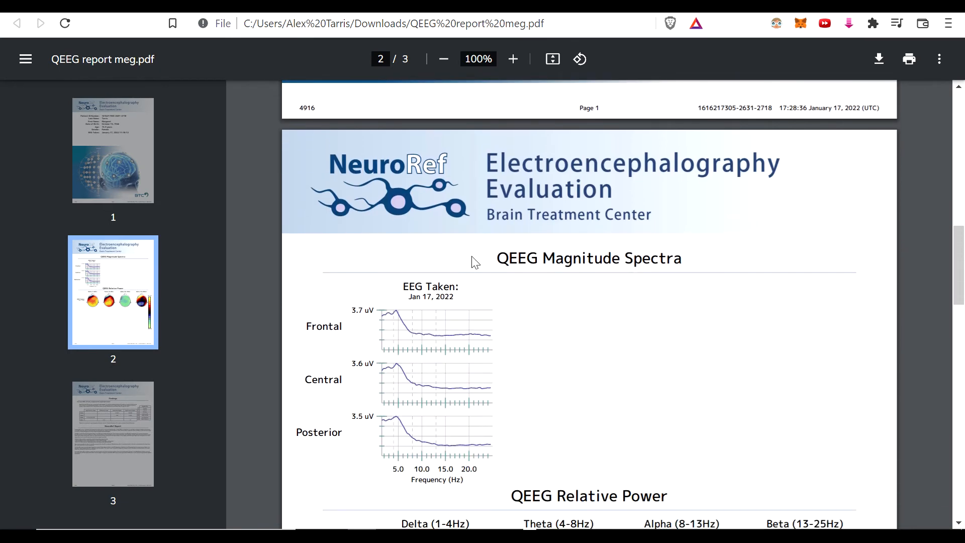
scroll("down", 3)
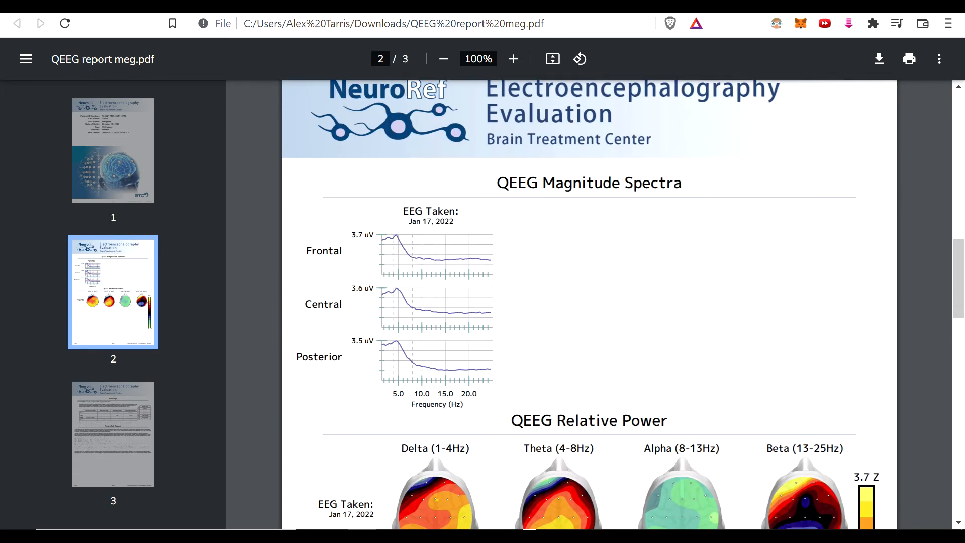
mouse_move(627, 234)
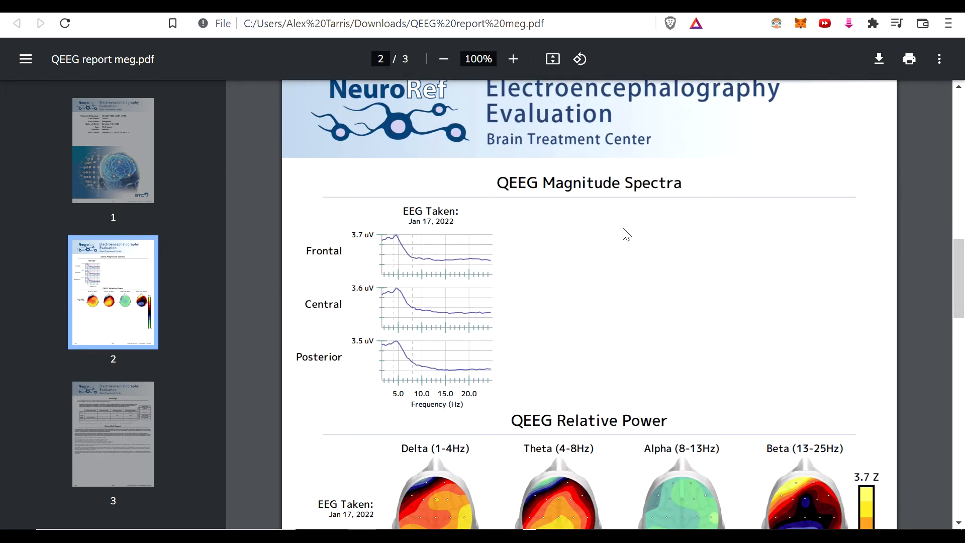
mouse_move(584, 248)
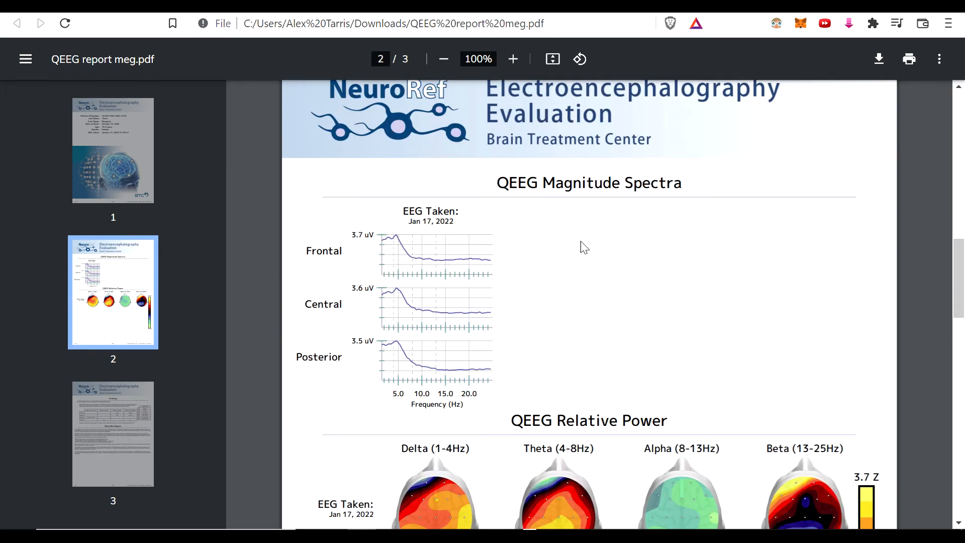
mouse_move(594, 244)
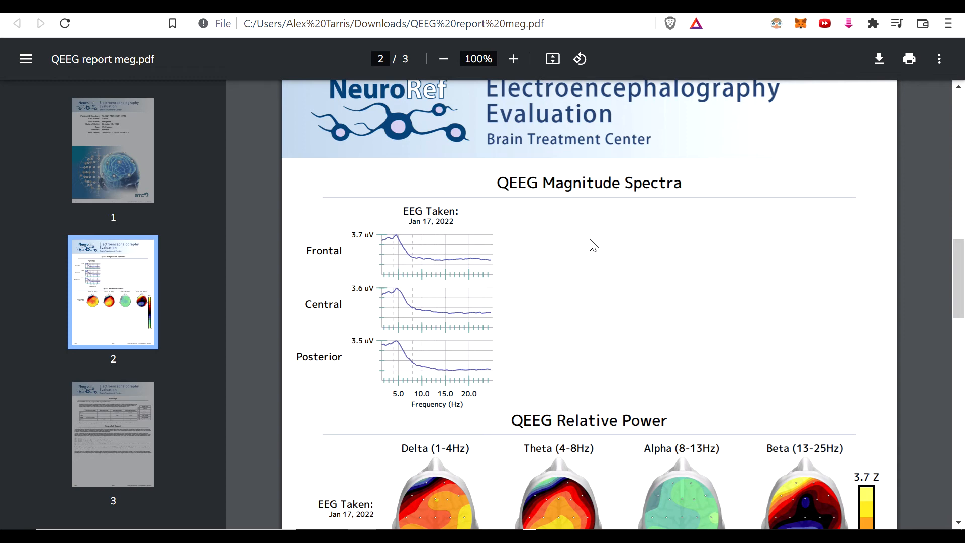
scroll("down", 3)
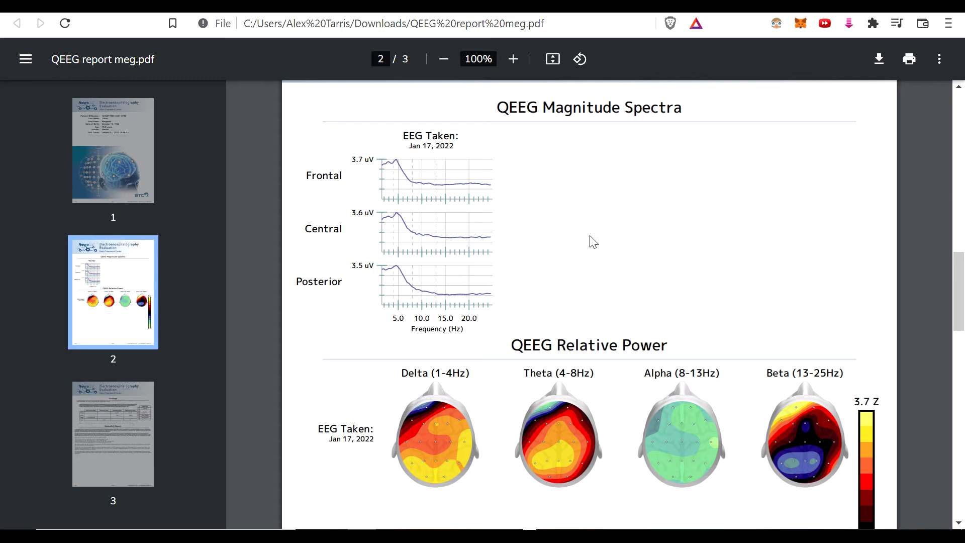
mouse_move(585, 239)
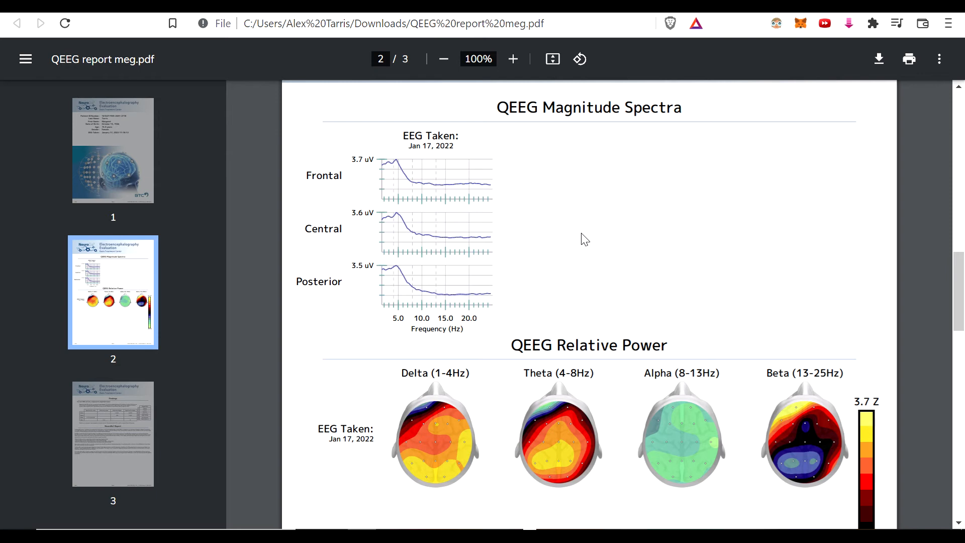
mouse_move(600, 226)
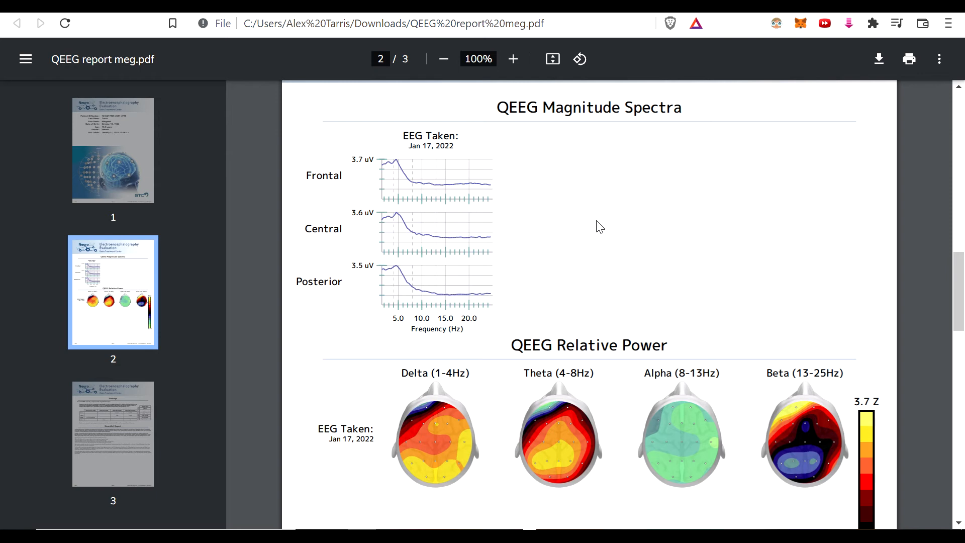
mouse_move(632, 151)
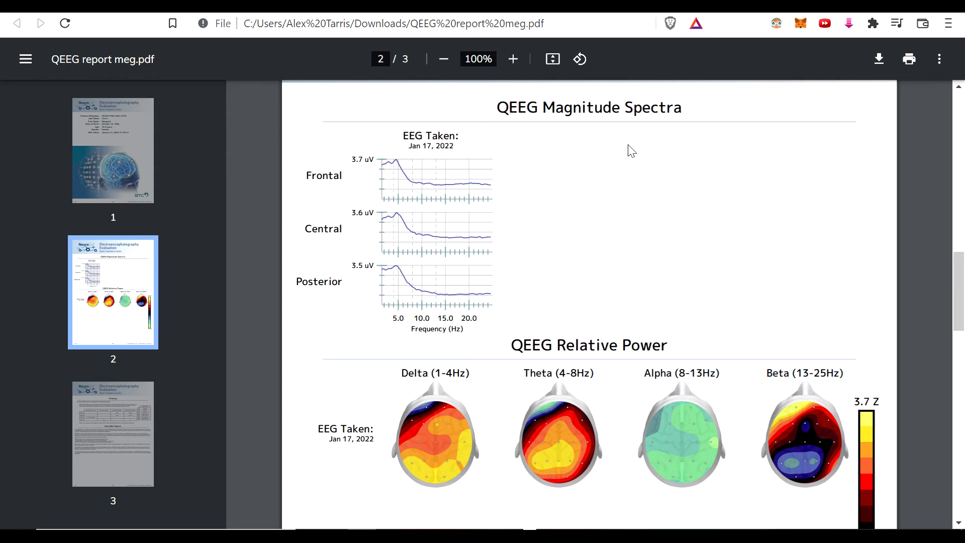
mouse_move(602, 153)
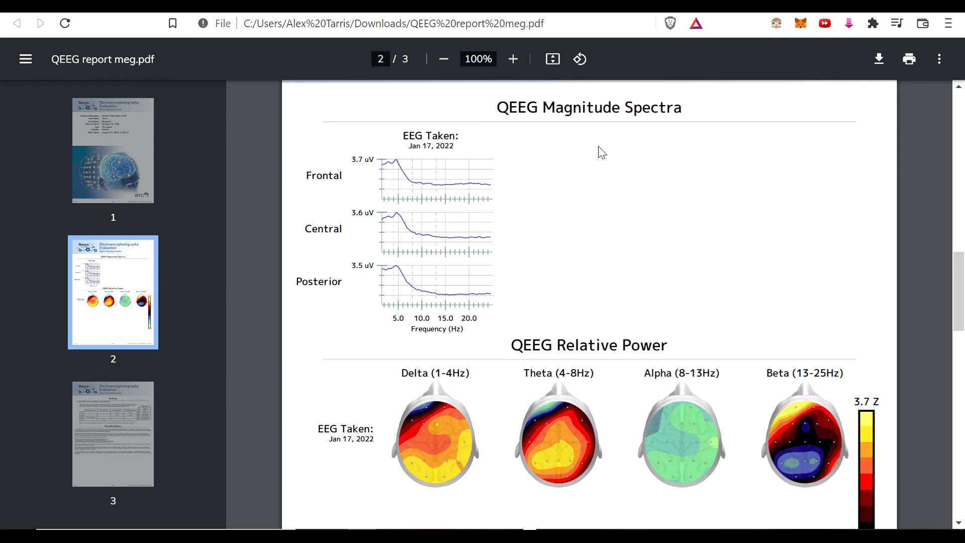
mouse_move(605, 327)
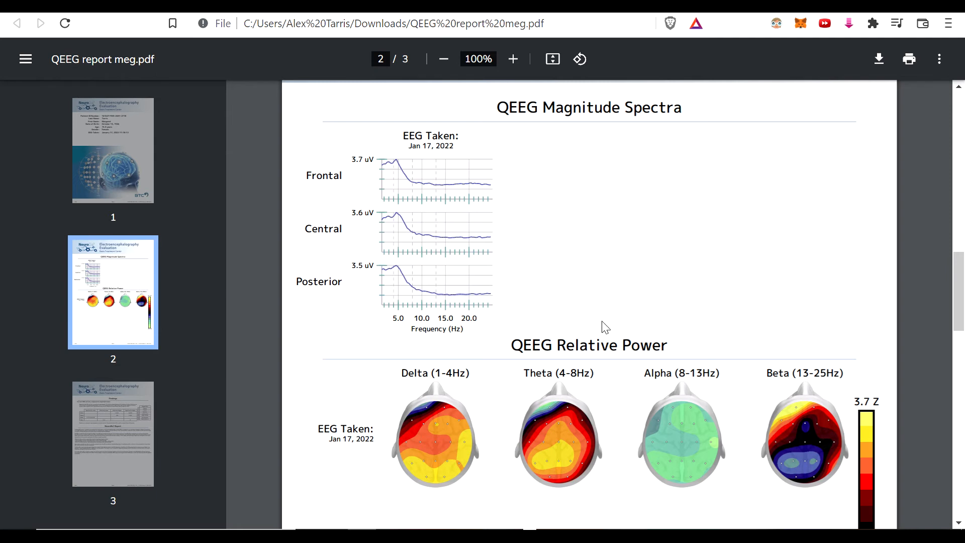
mouse_move(575, 261)
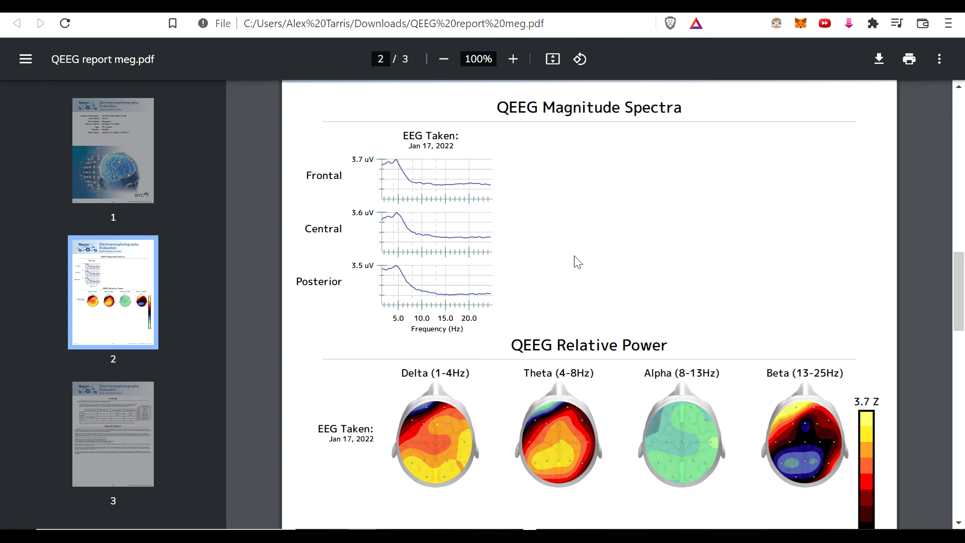
mouse_move(643, 280)
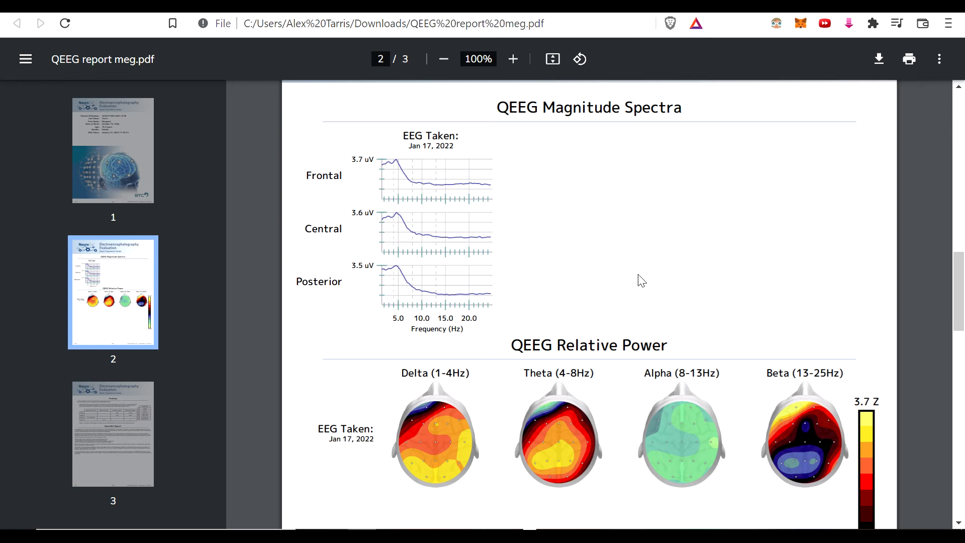
mouse_move(673, 305)
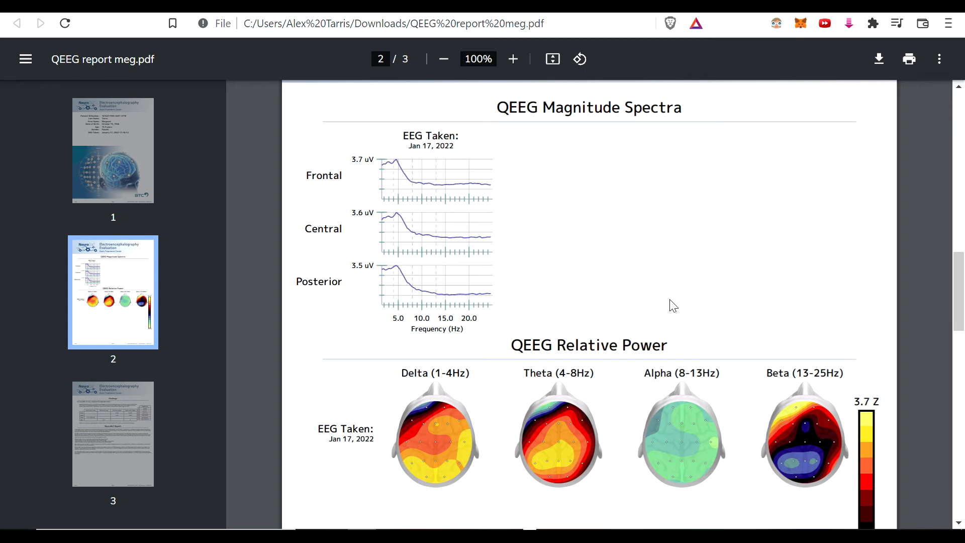
mouse_move(635, 287)
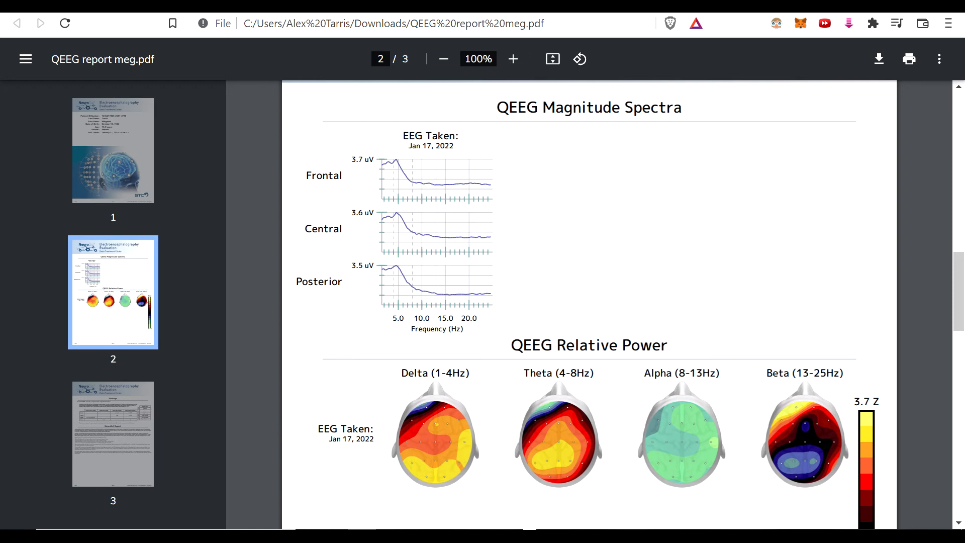
mouse_move(760, 311)
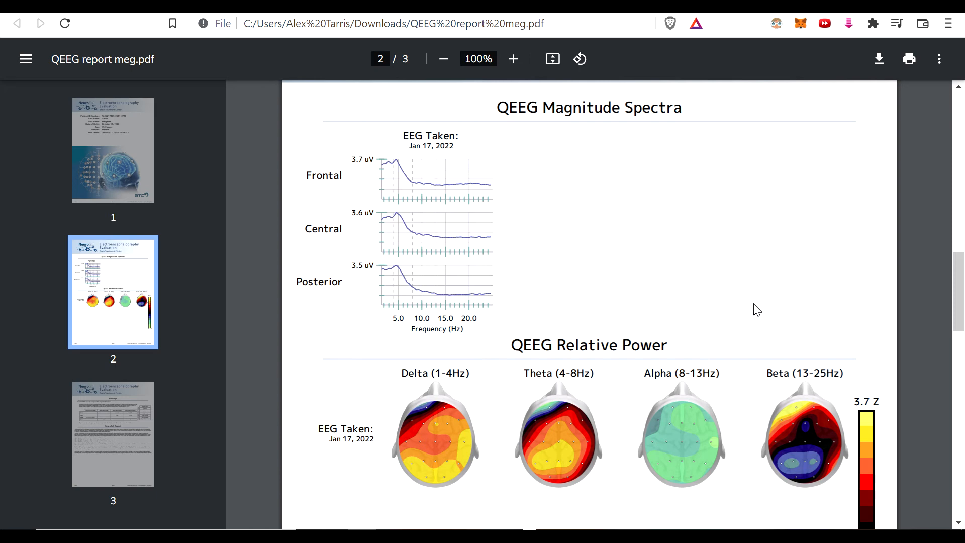
mouse_move(725, 299)
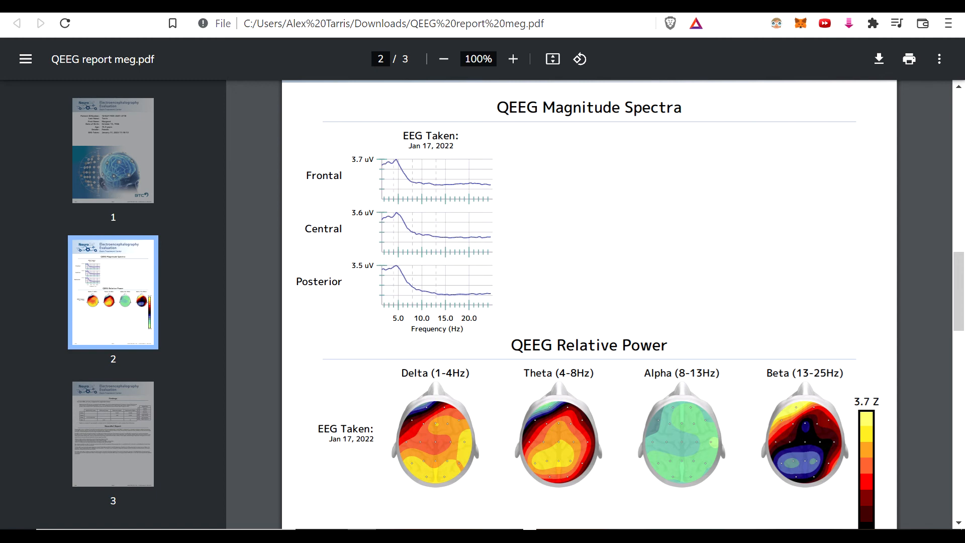
mouse_move(787, 404)
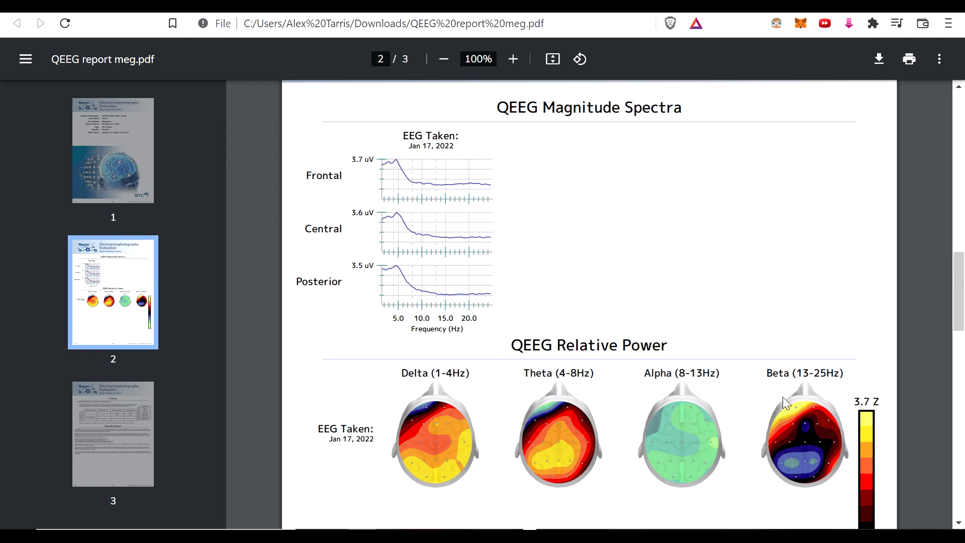
mouse_move(455, 438)
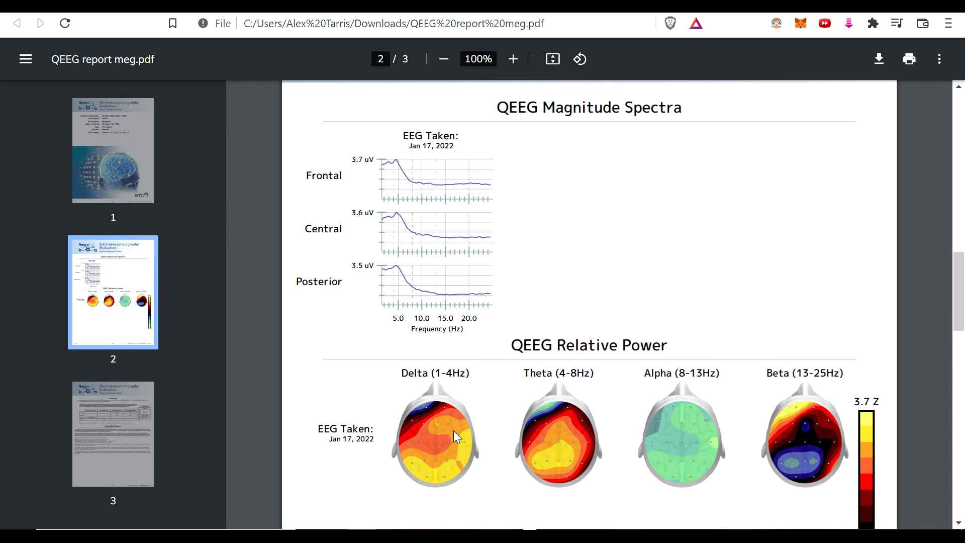